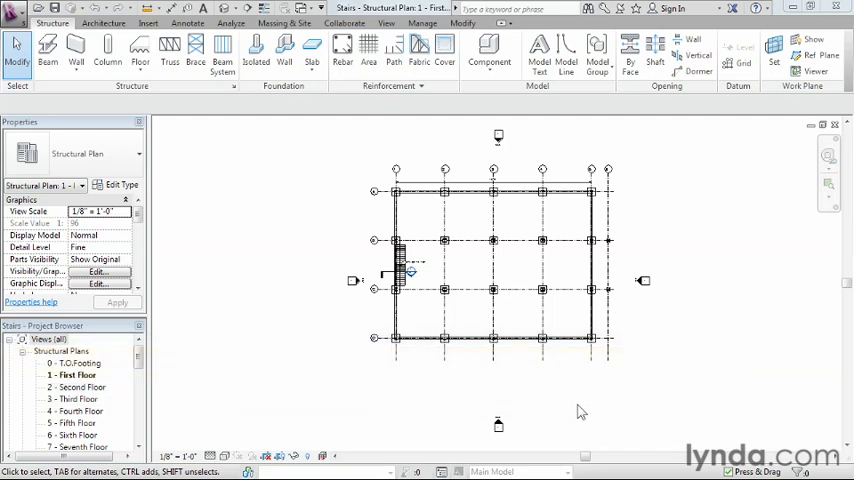
pyautogui.moveTo(657, 278)
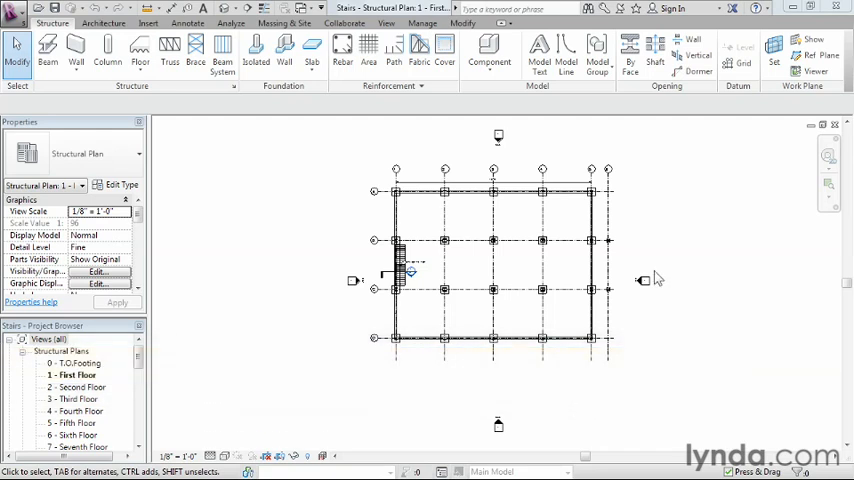
pyautogui.moveTo(565, 217)
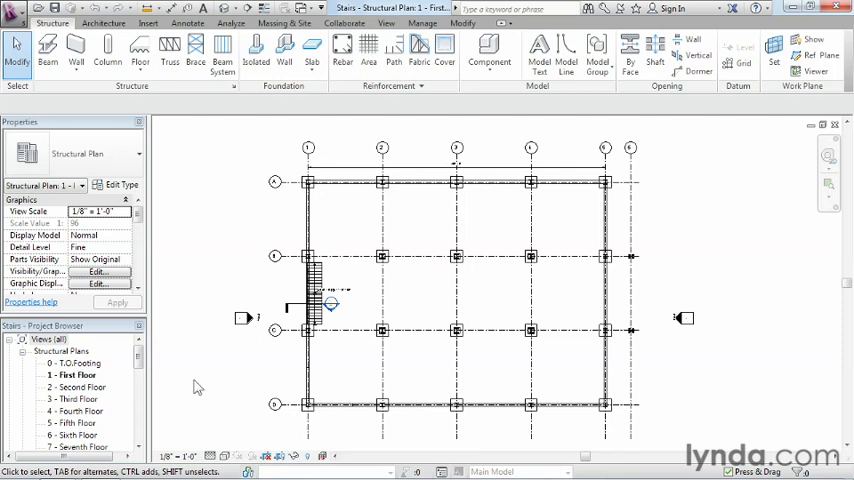
pyautogui.moveTo(428, 290)
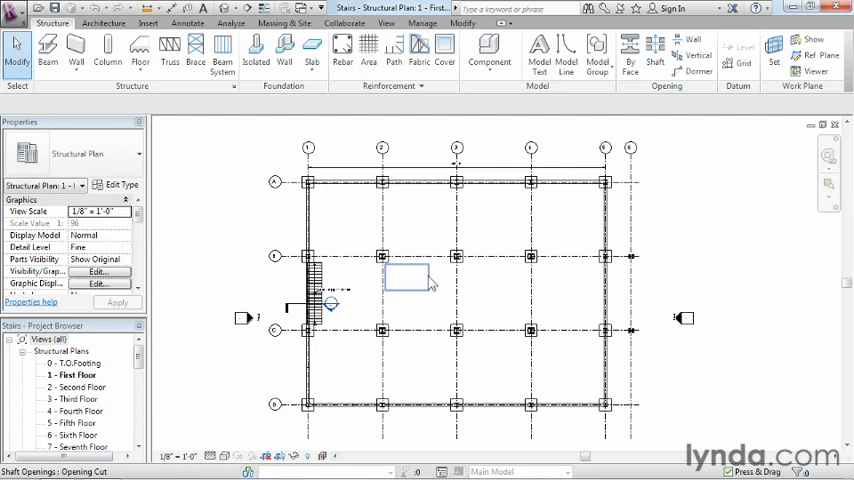
pyautogui.moveTo(430, 283)
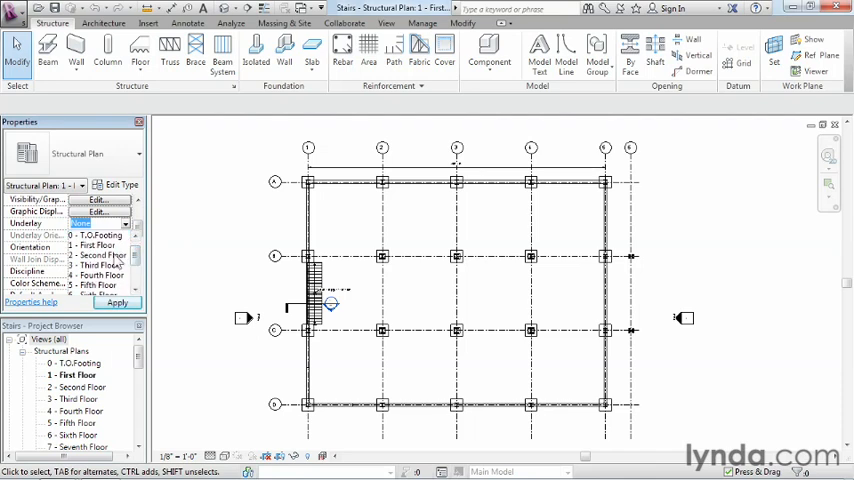
pyautogui.moveTo(114, 263)
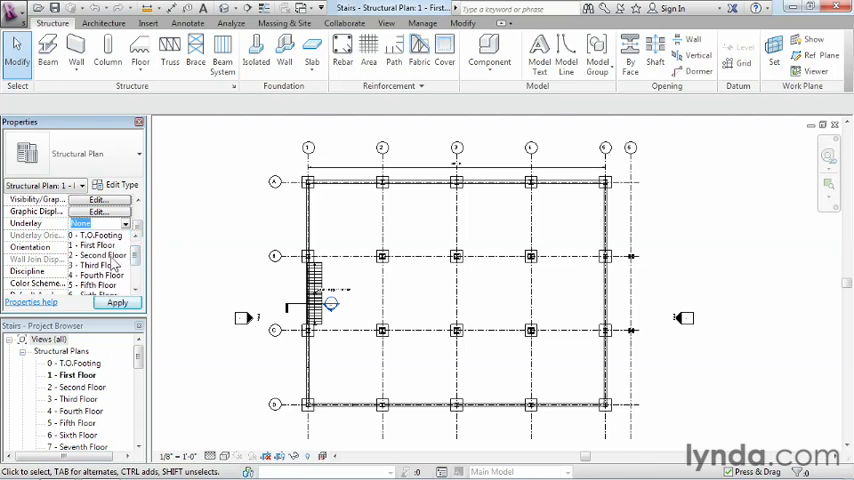
# Step: Set the First Floor plan's Underlay to 2 - Second Floor and apply it
pyautogui.click(95, 255)
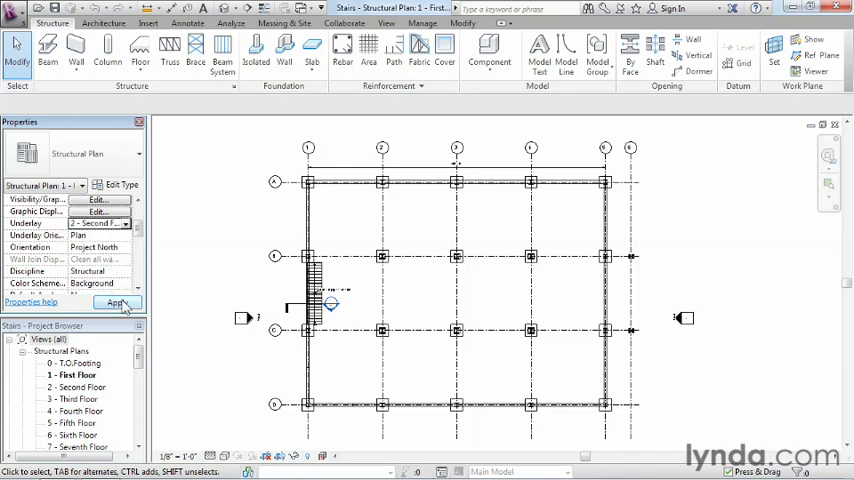
pyautogui.click(118, 302)
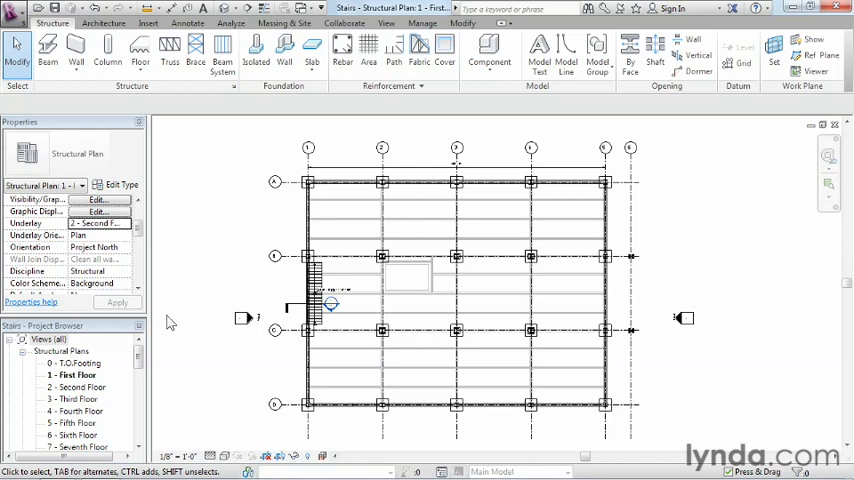
pyautogui.moveTo(105, 380)
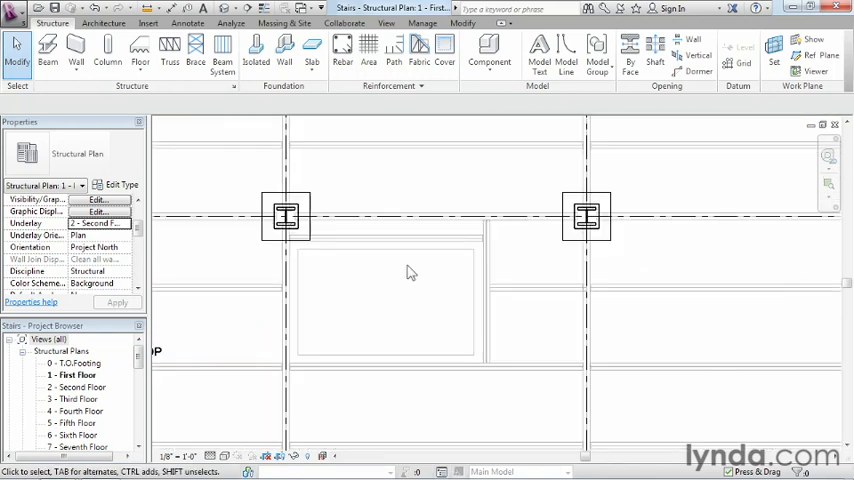
pyautogui.moveTo(419, 273)
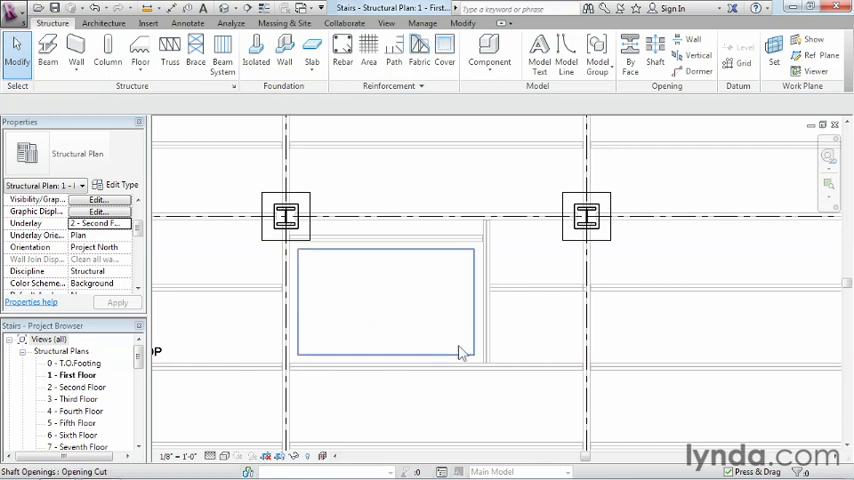
pyautogui.moveTo(302, 263)
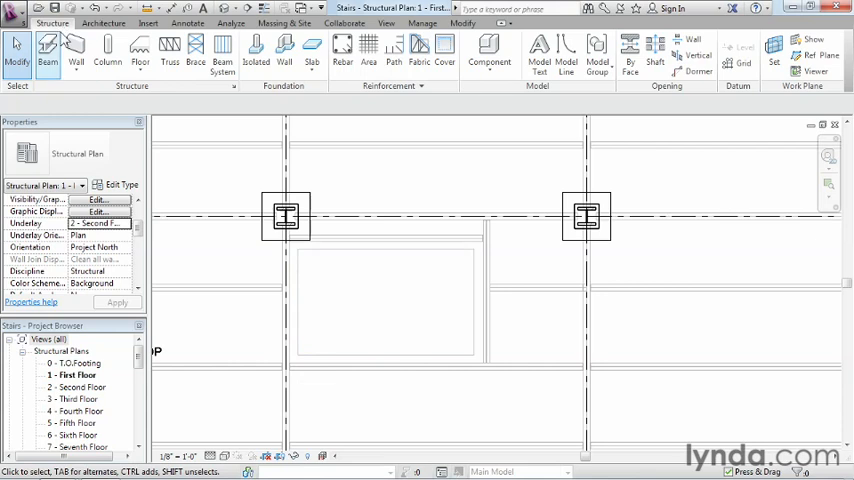
pyautogui.moveTo(48, 47)
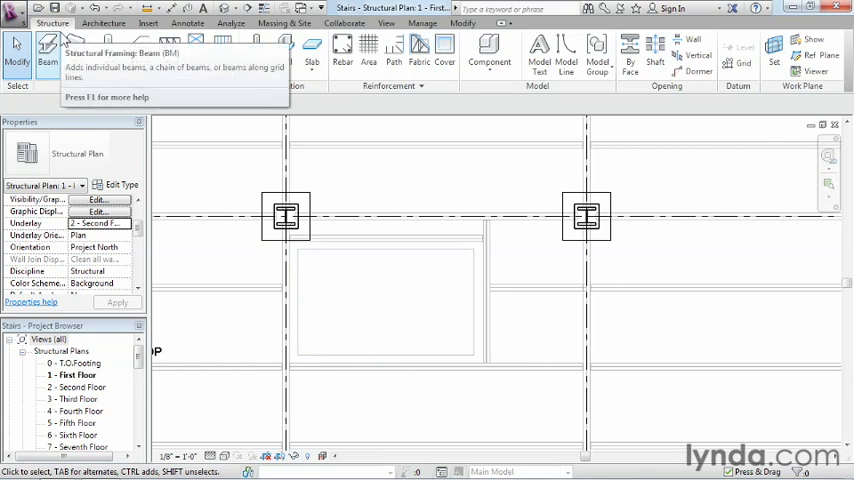
pyautogui.moveTo(48, 50)
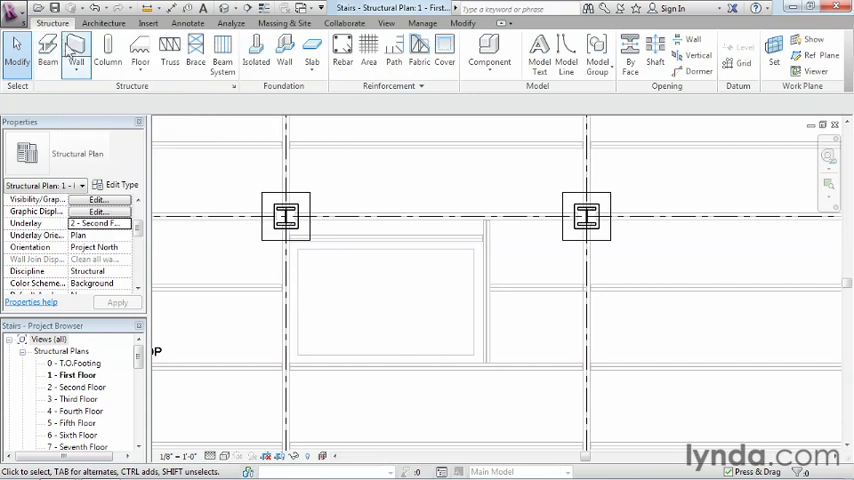
pyautogui.moveTo(428, 123)
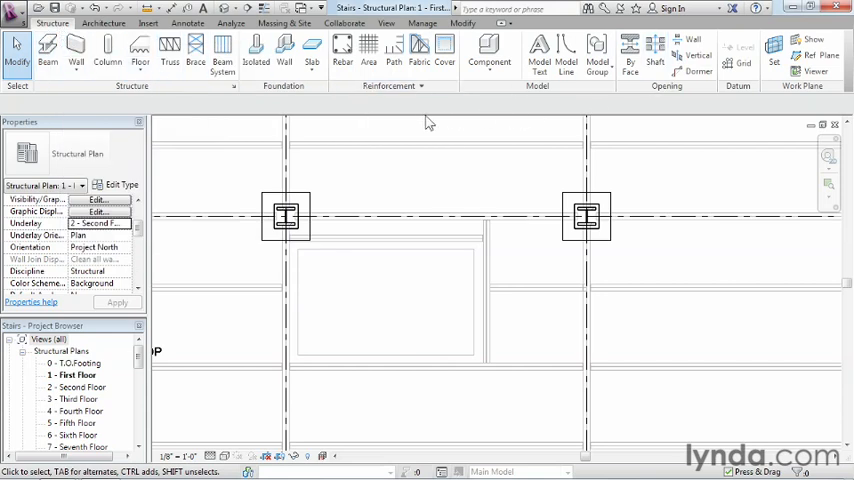
pyautogui.moveTo(421, 118)
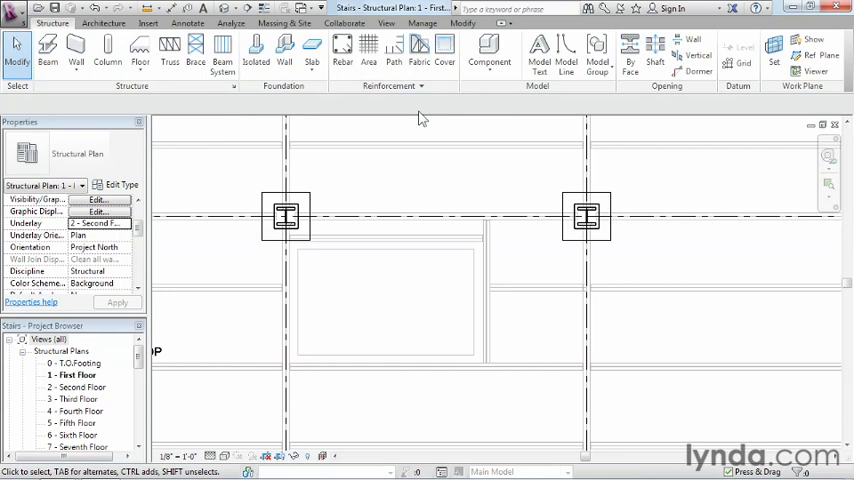
pyautogui.moveTo(249, 93)
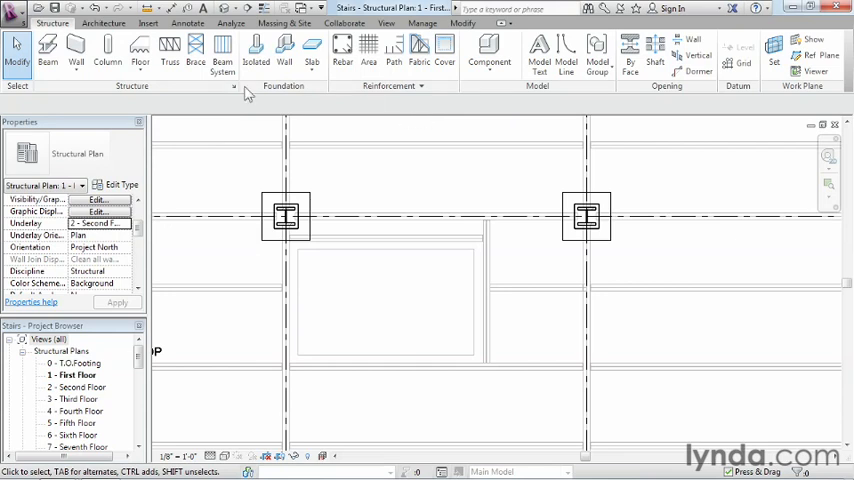
# Step: Switch to the Architecture tab's modelling tools to begin the stair
pyautogui.click(104, 22)
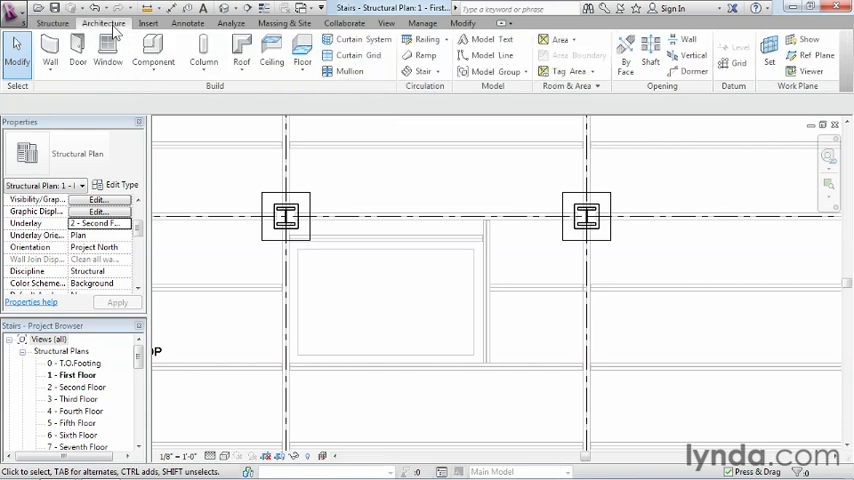
pyautogui.moveTo(250, 110)
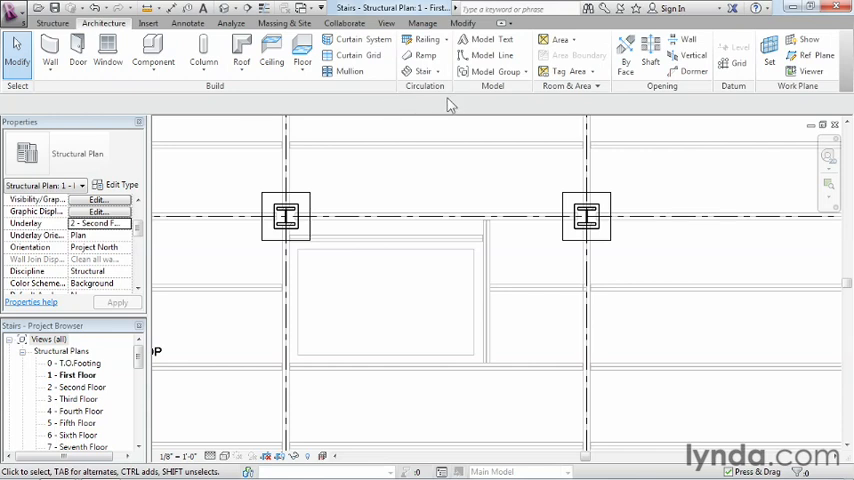
pyautogui.moveTo(420, 71)
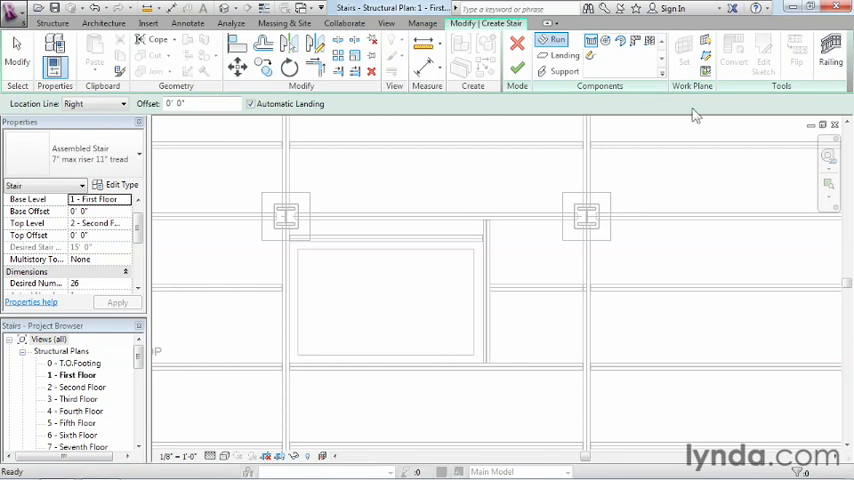
pyautogui.moveTo(722, 114)
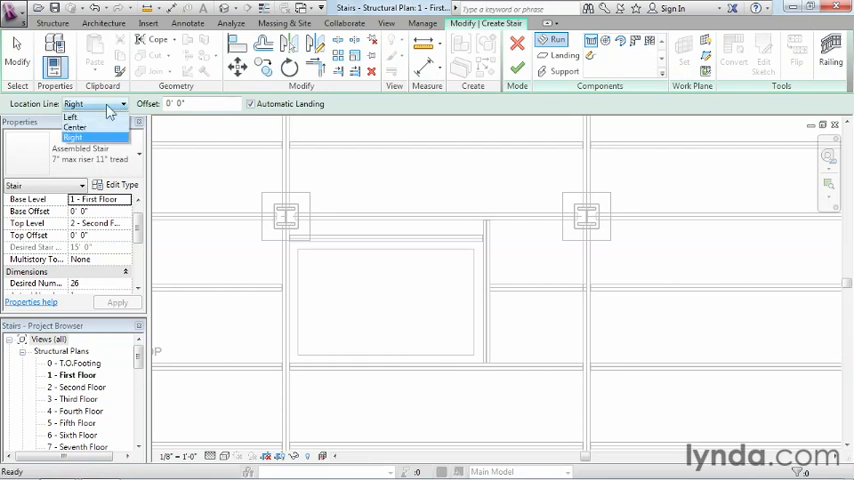
pyautogui.moveTo(80, 117)
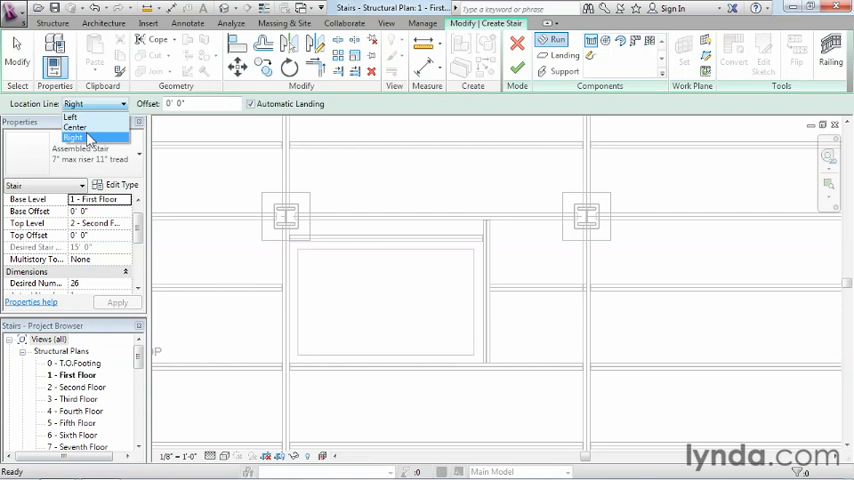
# Step: Keep Location Line Right, choose Precast Stair, and enter 11 for Actual Tread Depth
pyautogui.click(74, 137)
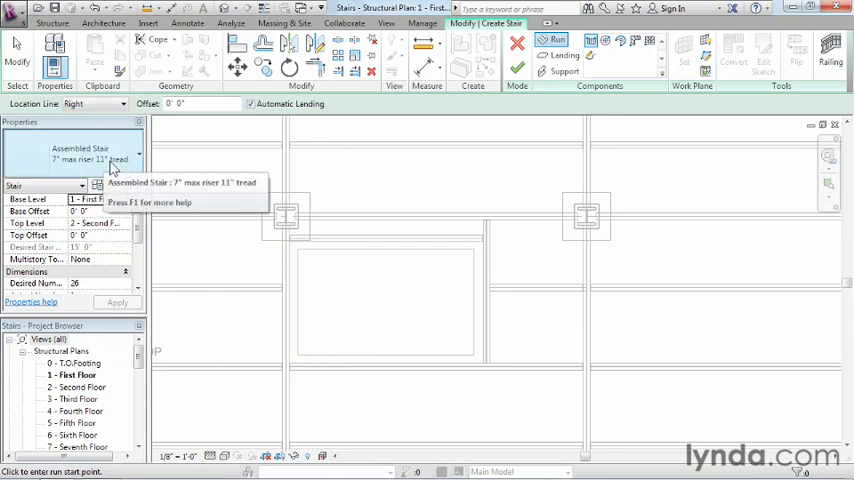
pyautogui.moveTo(103, 163)
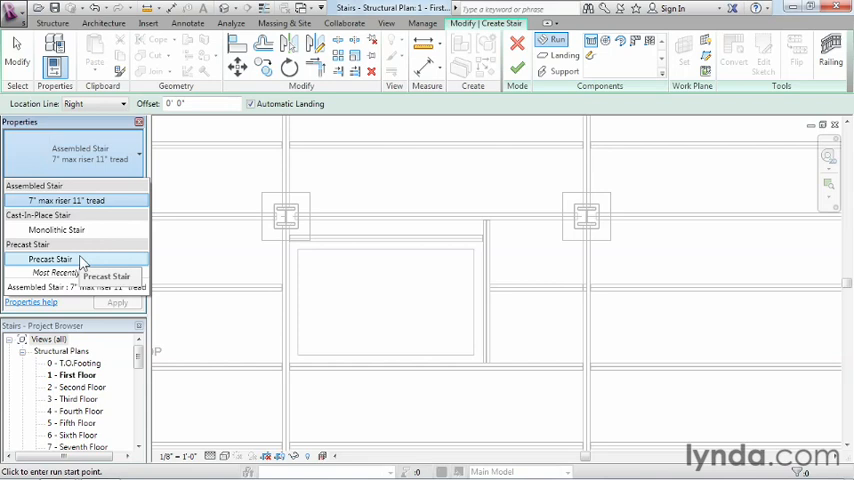
pyautogui.click(50, 259)
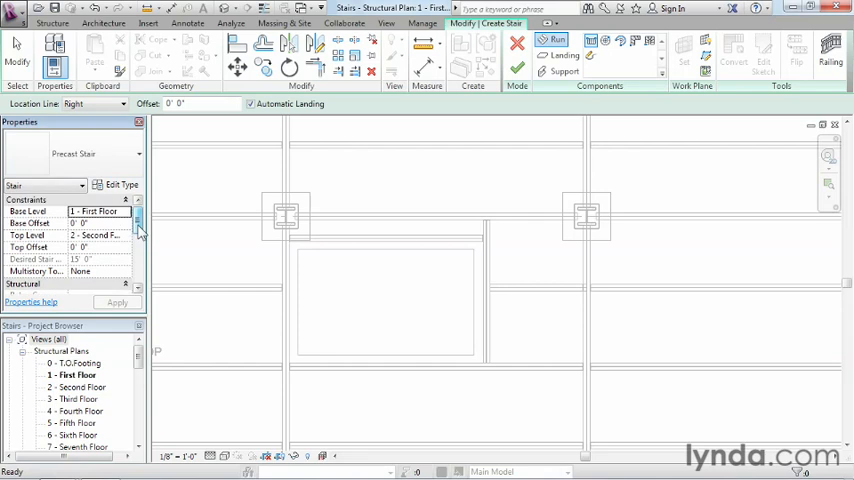
pyautogui.scroll(-3)
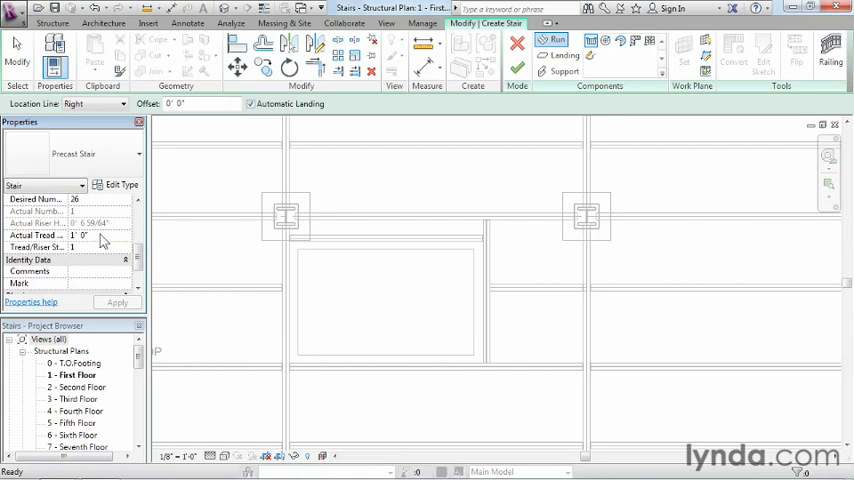
pyautogui.write('11')
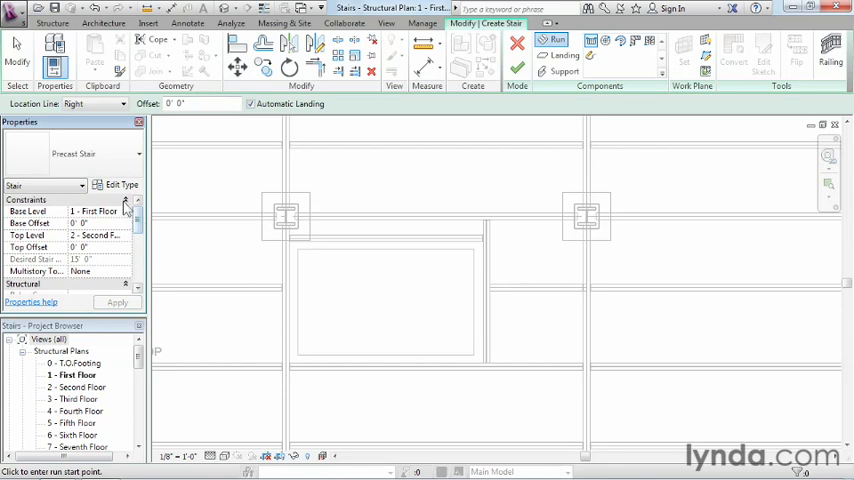
pyautogui.moveTo(121, 185)
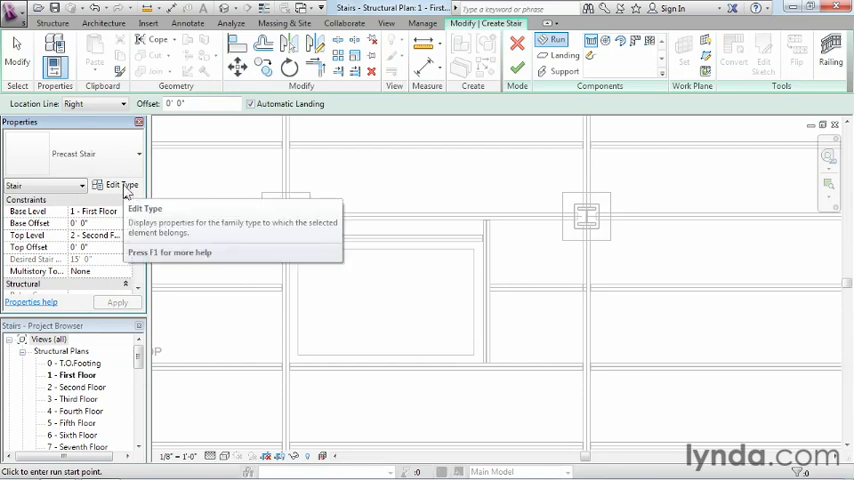
pyautogui.click(114, 185)
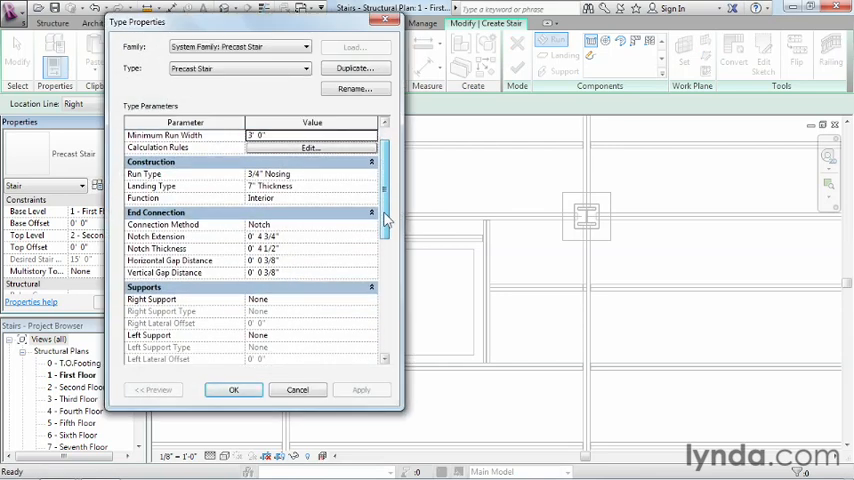
pyautogui.scroll(-3)
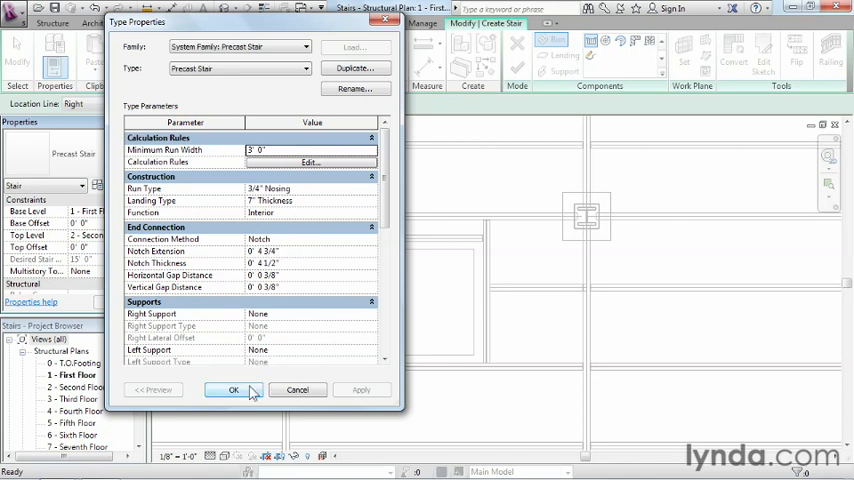
pyautogui.click(233, 390)
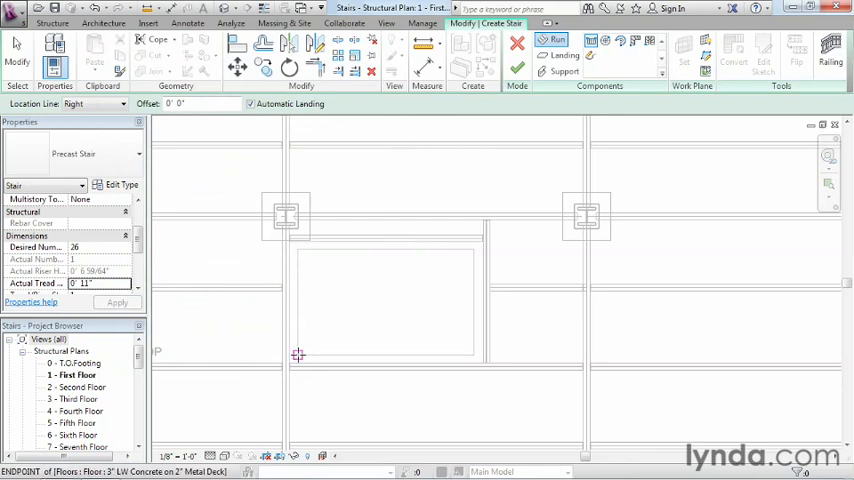
pyautogui.moveTo(298, 355)
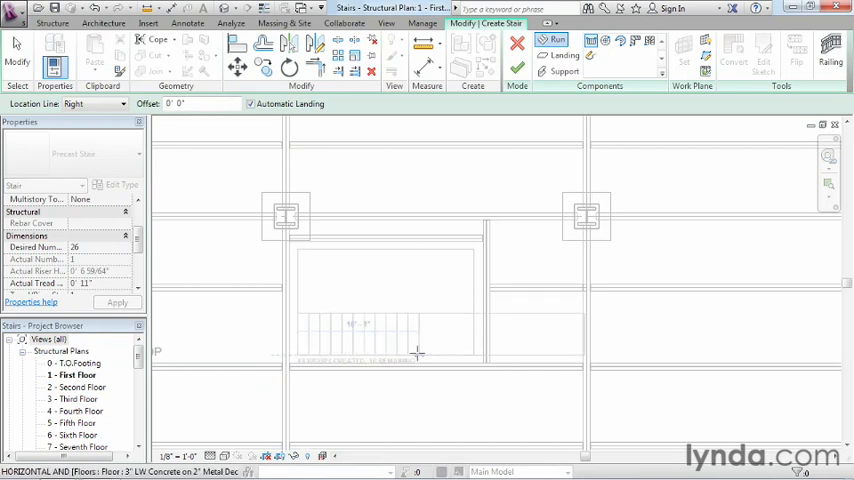
pyautogui.moveTo(417, 353)
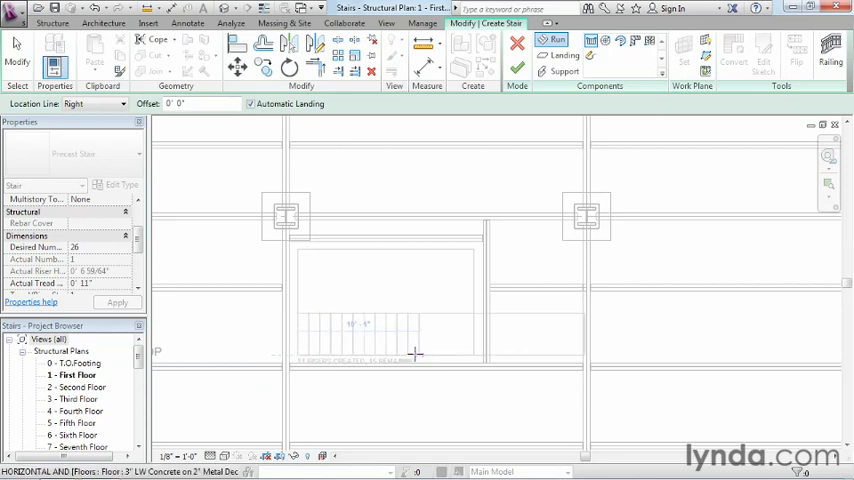
pyautogui.moveTo(416, 353)
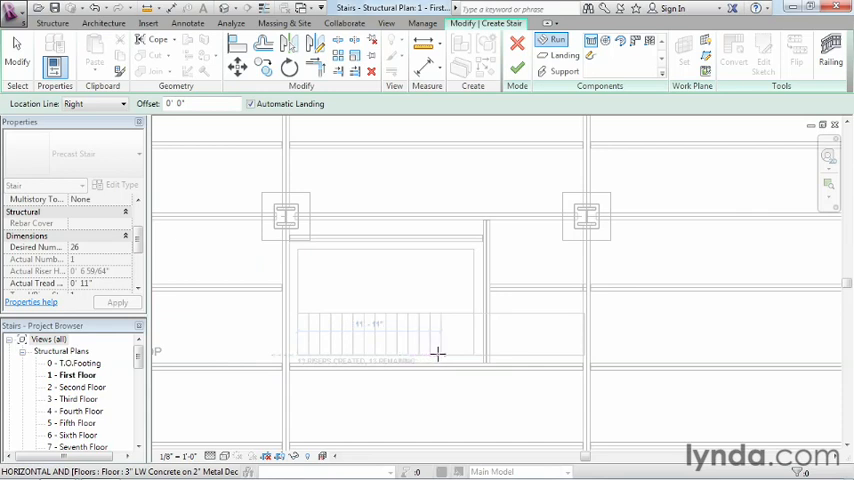
pyautogui.moveTo(437, 353)
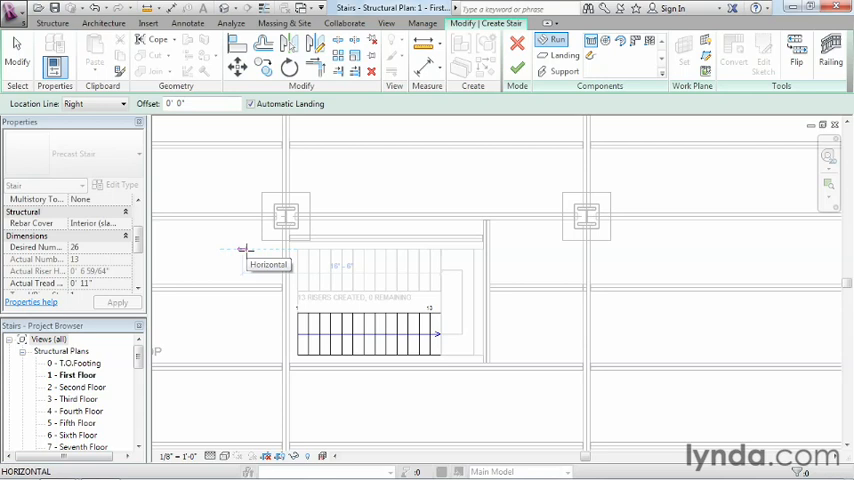
pyautogui.moveTo(299, 249)
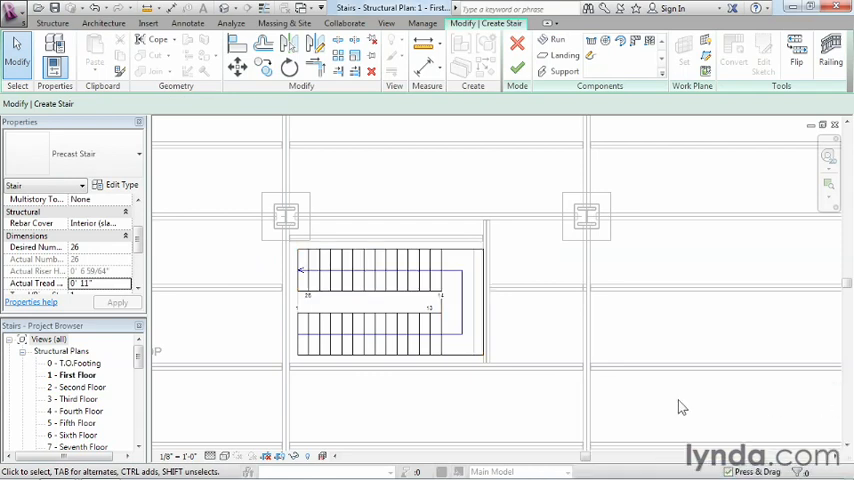
pyautogui.moveTo(479, 417)
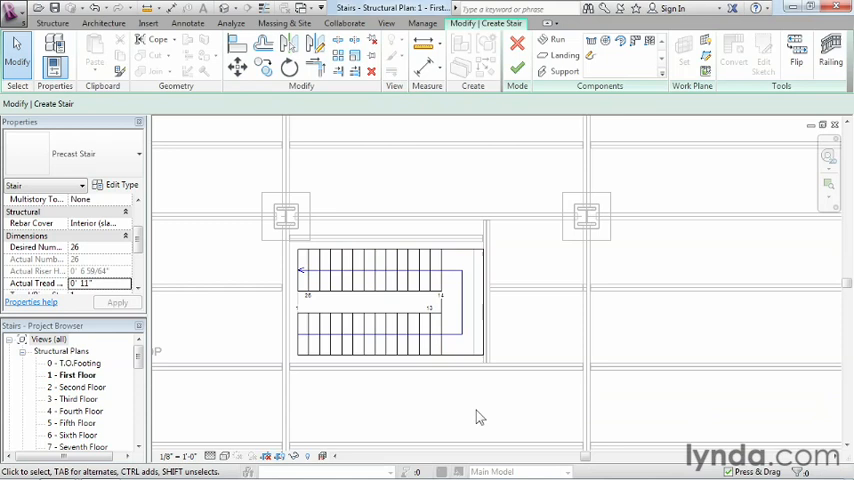
pyautogui.moveTo(560, 135)
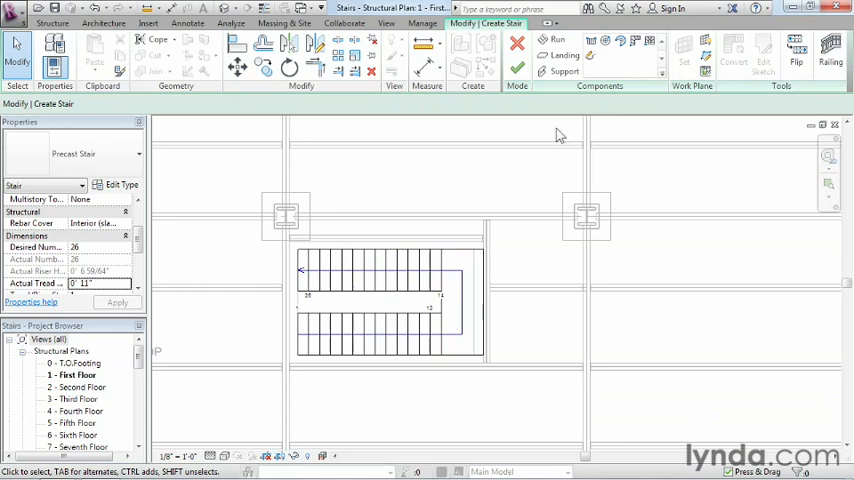
pyautogui.moveTo(517, 68)
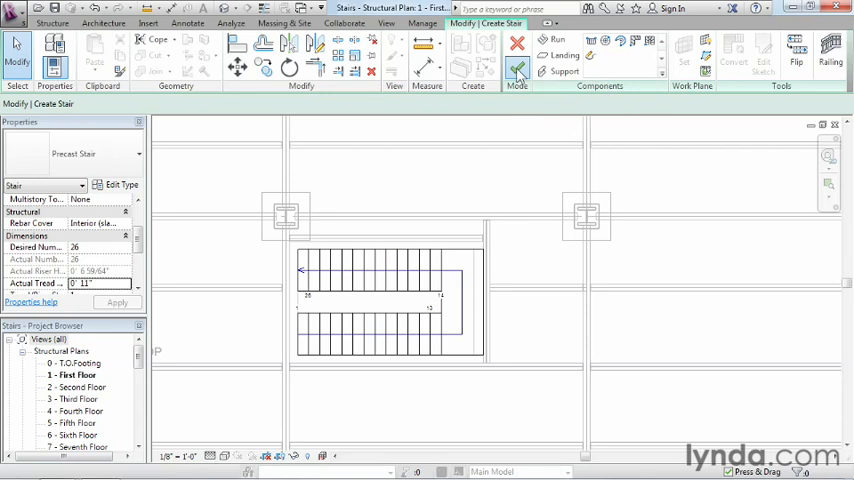
# Step: Finish the two-run stair sketch and switch to the default 3D view
pyautogui.click(517, 69)
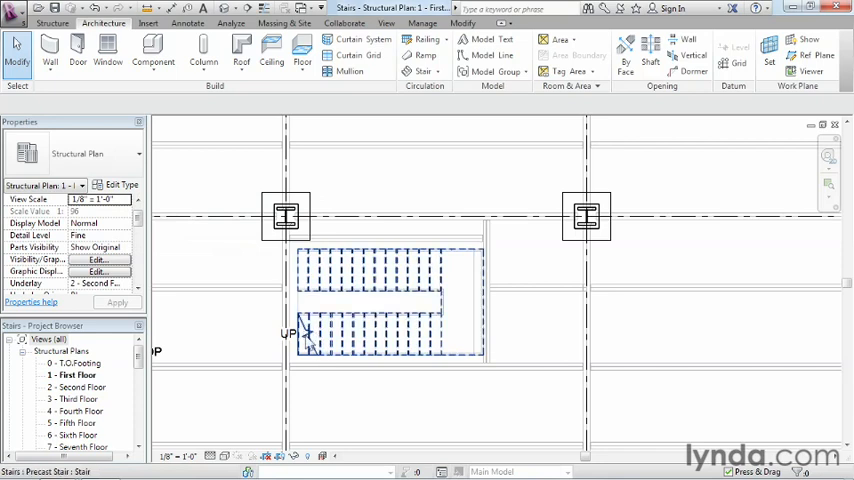
pyautogui.click(308, 338)
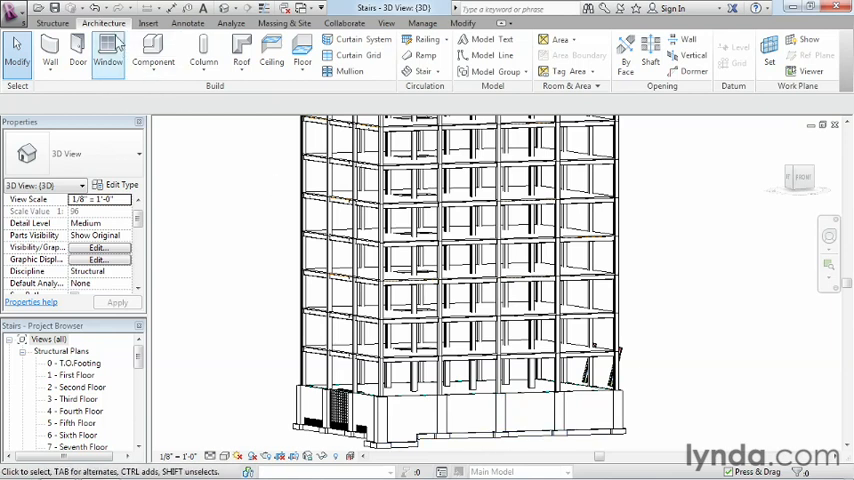
pyautogui.moveTo(107, 50)
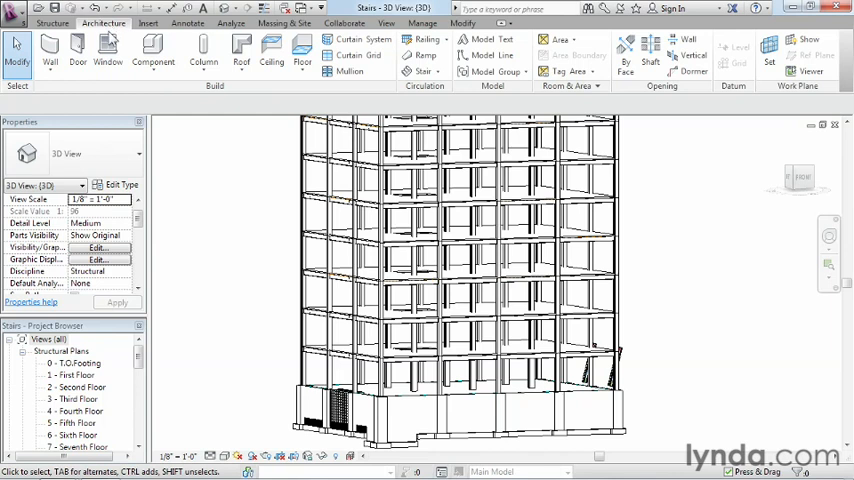
pyautogui.moveTo(255, 273)
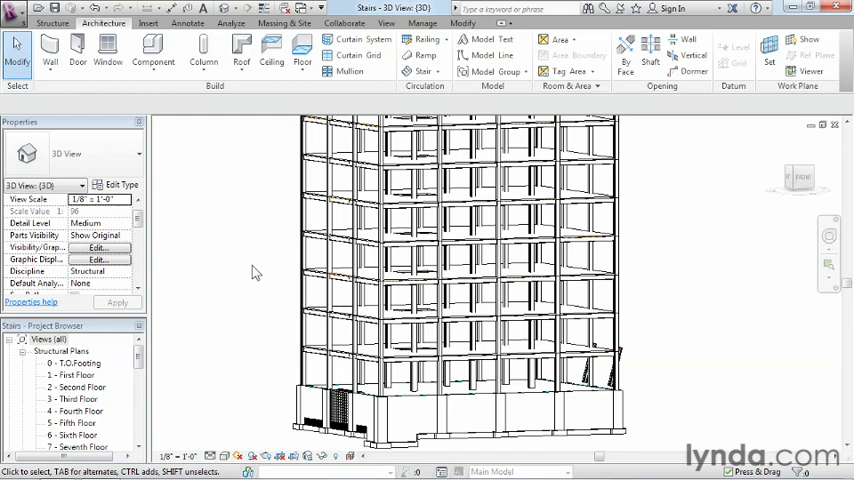
pyautogui.moveTo(250, 290)
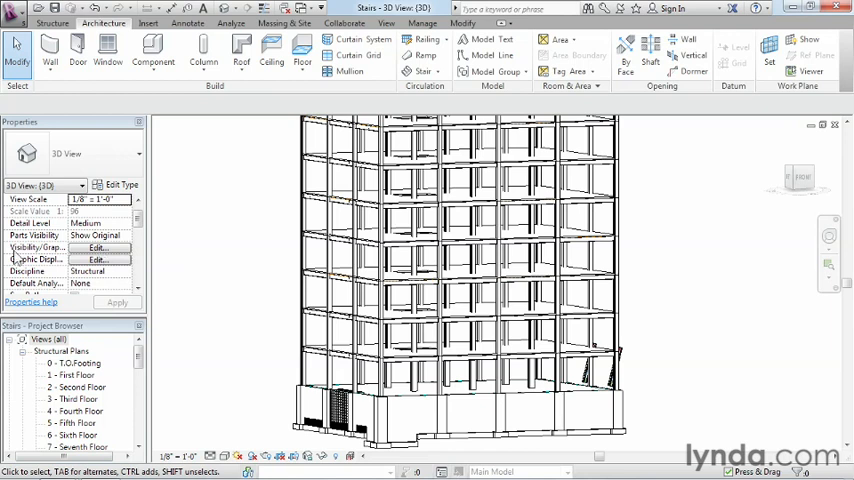
# Step: Turn on the Stairs category in the 3D view's Visibility/Graphics Overrides
pyautogui.click(99, 247)
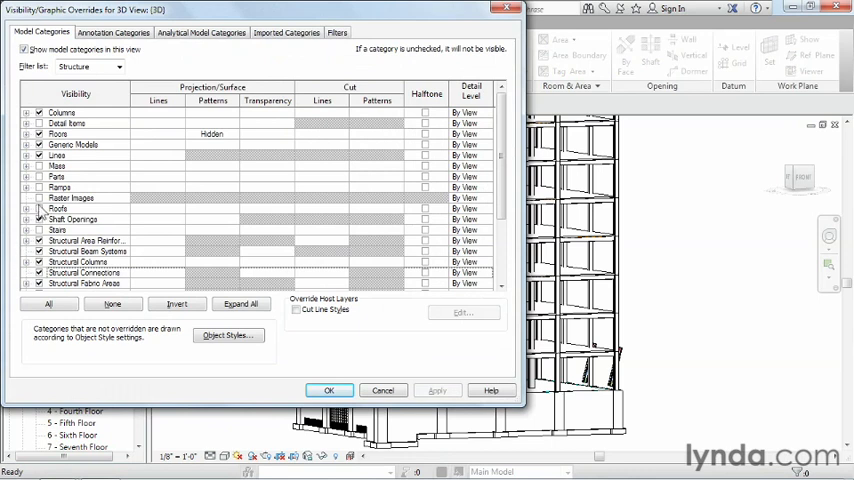
pyautogui.scroll(-3)
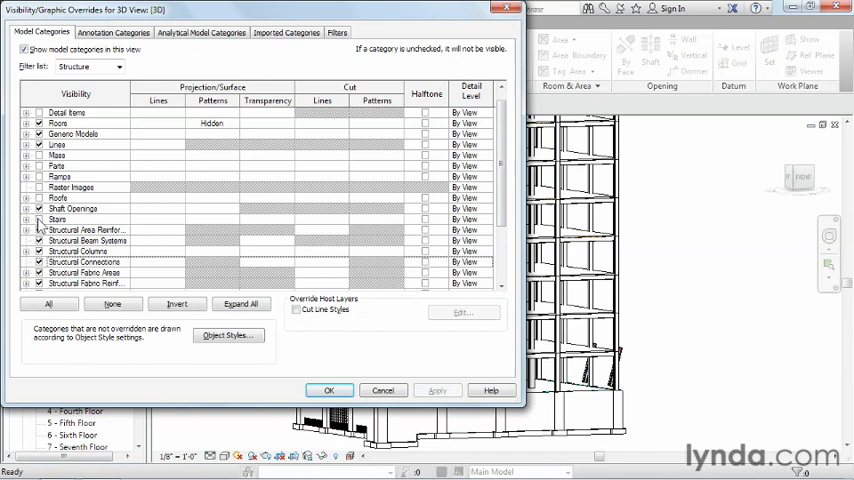
pyautogui.click(57, 219)
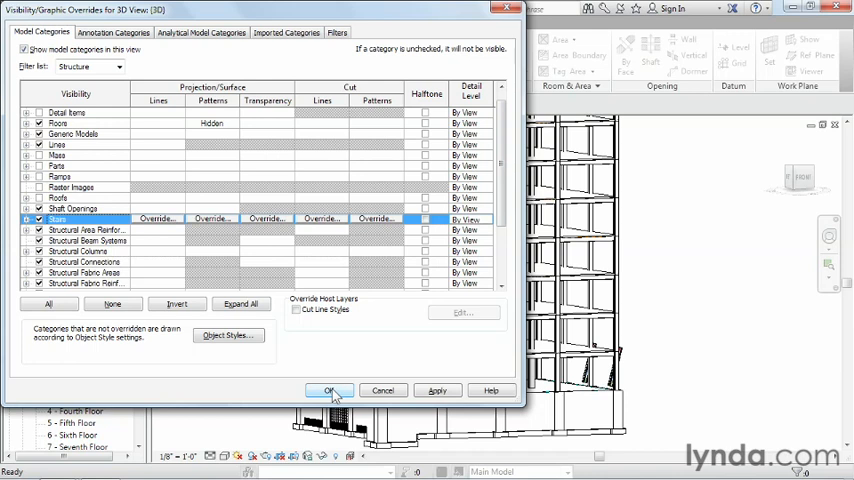
pyautogui.click(329, 390)
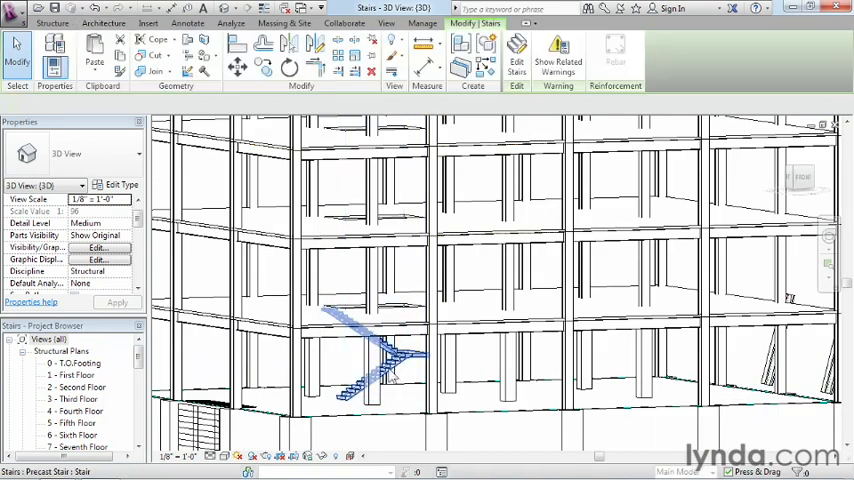
# Step: Select the precast stair and set its Multistory Top Level to 10 - Roof
pyautogui.click(375, 355)
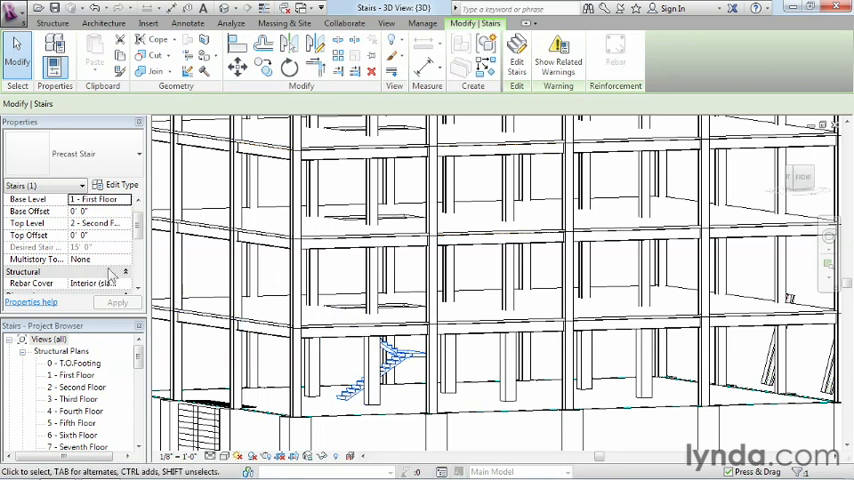
pyautogui.moveTo(40, 260)
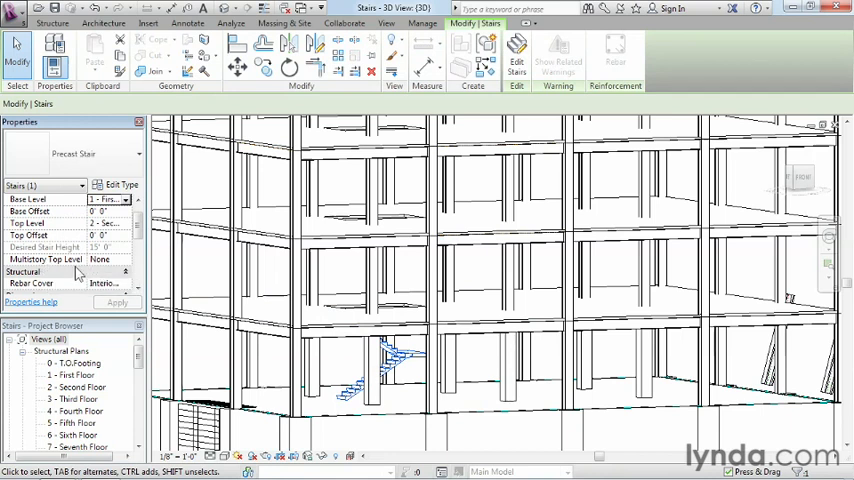
pyautogui.click(125, 259)
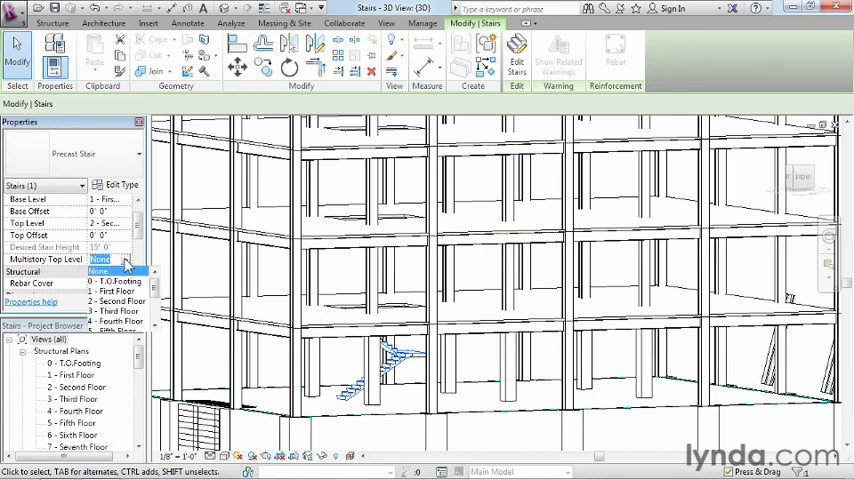
pyautogui.scroll(-3)
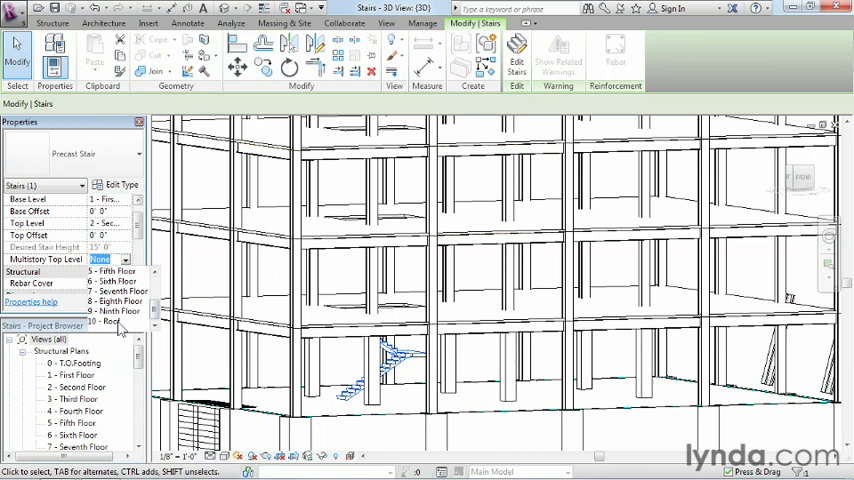
pyautogui.click(107, 321)
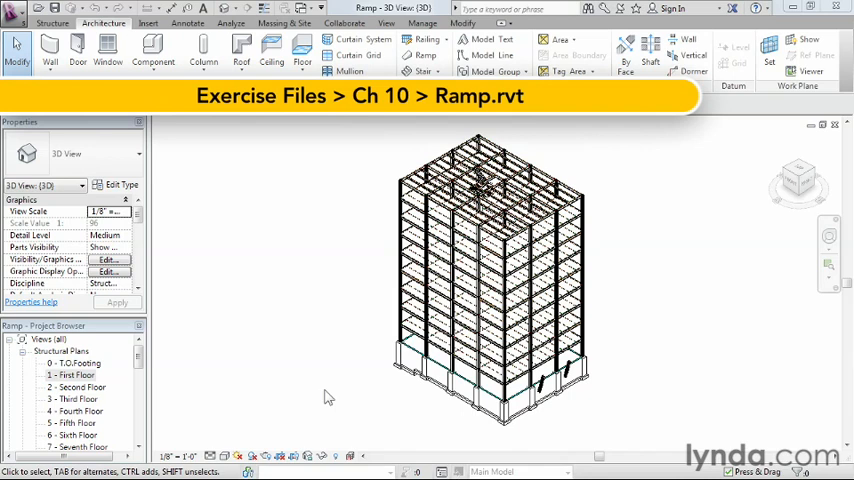
pyautogui.moveTo(270, 402)
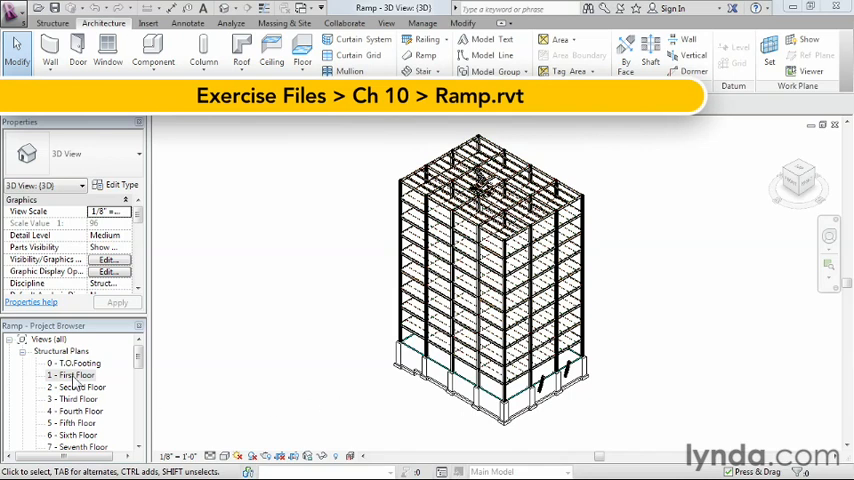
# Step: Open the 1 - First Floor structural plan from the Project Browser
pyautogui.doubleClick(76, 374)
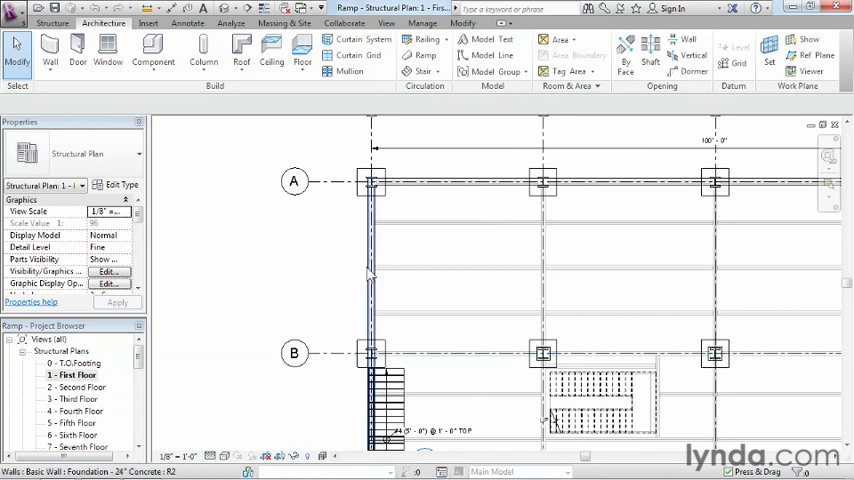
pyautogui.moveTo(372, 270)
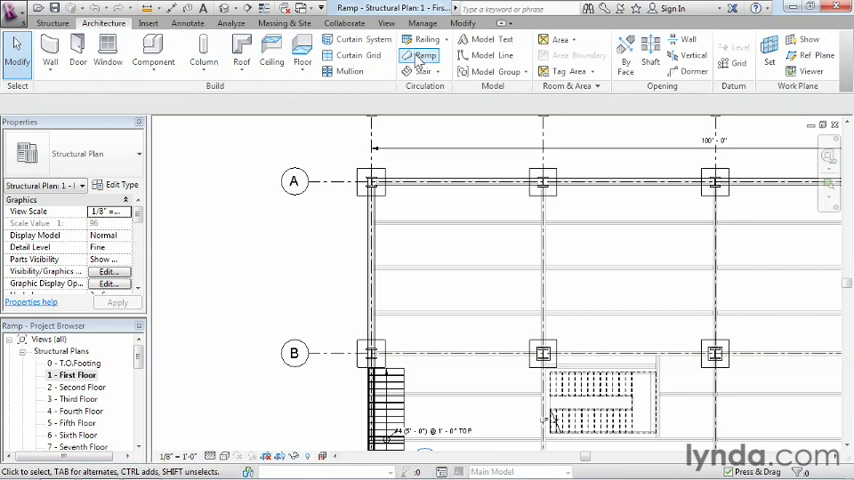
pyautogui.moveTo(420, 55)
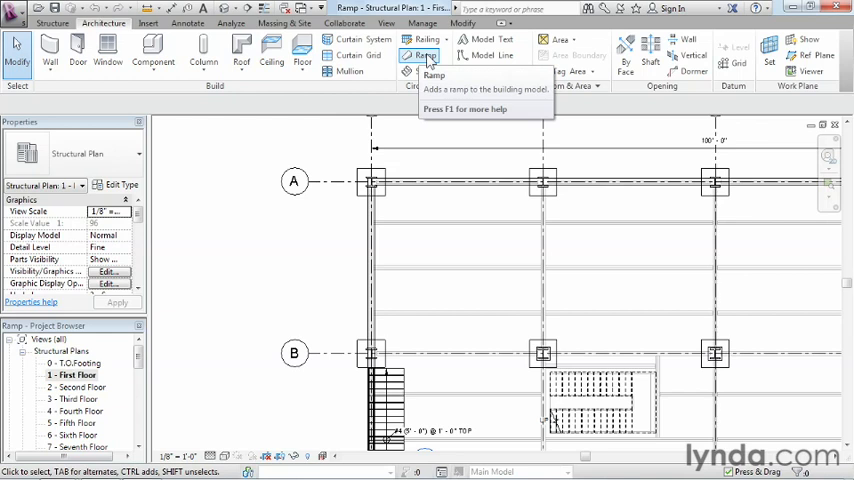
# Step: Start a ramp, check its base level, and set its top level to First Floor
pyautogui.click(421, 55)
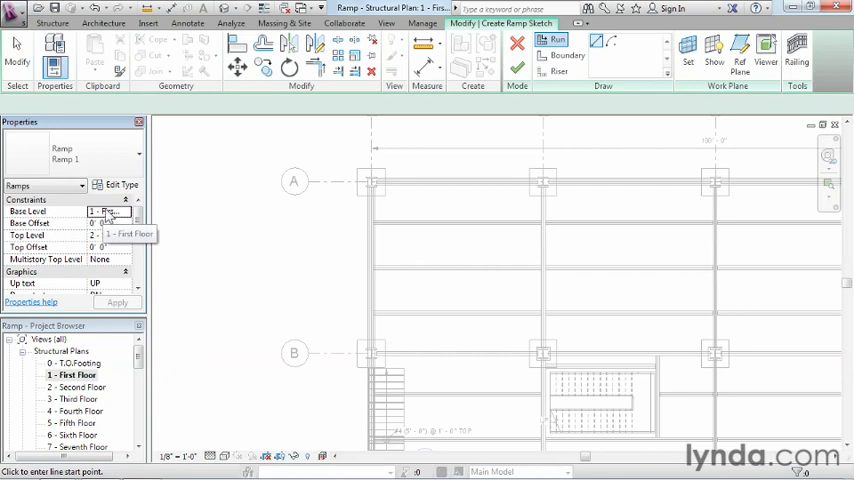
pyautogui.click(104, 235)
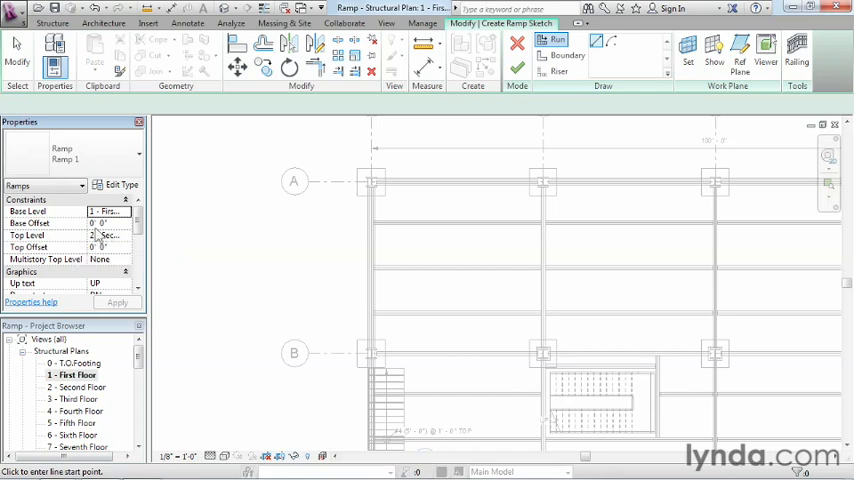
pyautogui.click(105, 235)
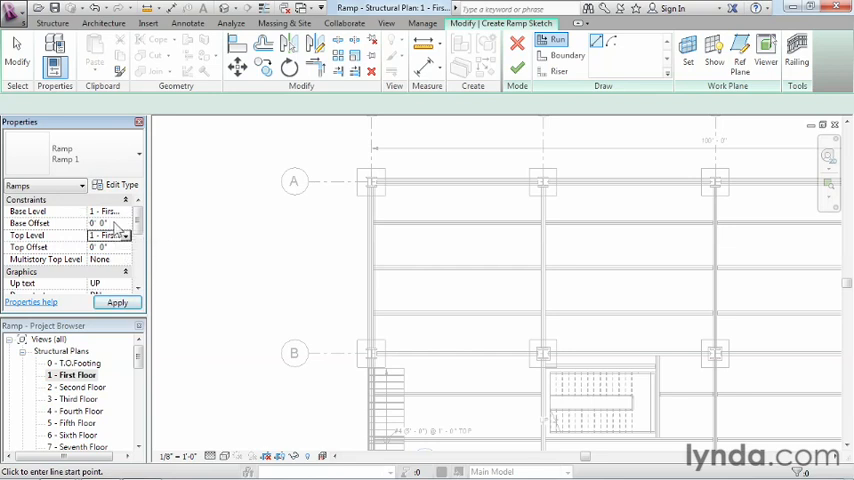
pyautogui.click(100, 222)
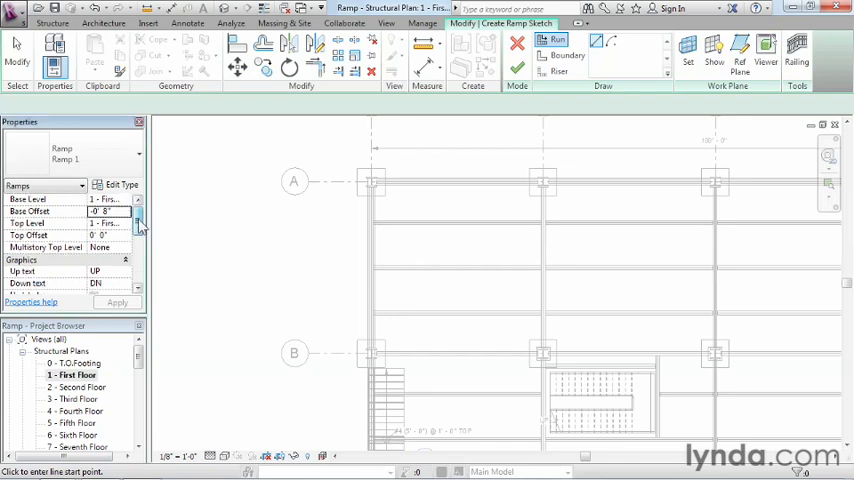
pyautogui.scroll(-3)
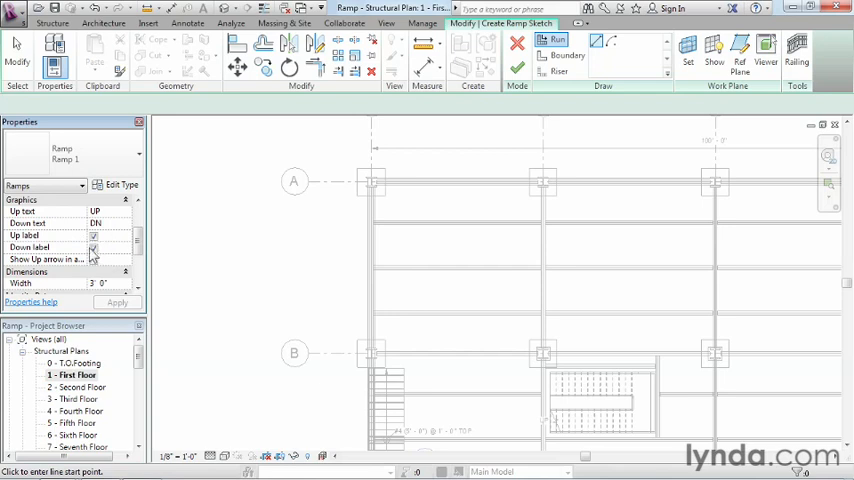
pyautogui.scroll(-3)
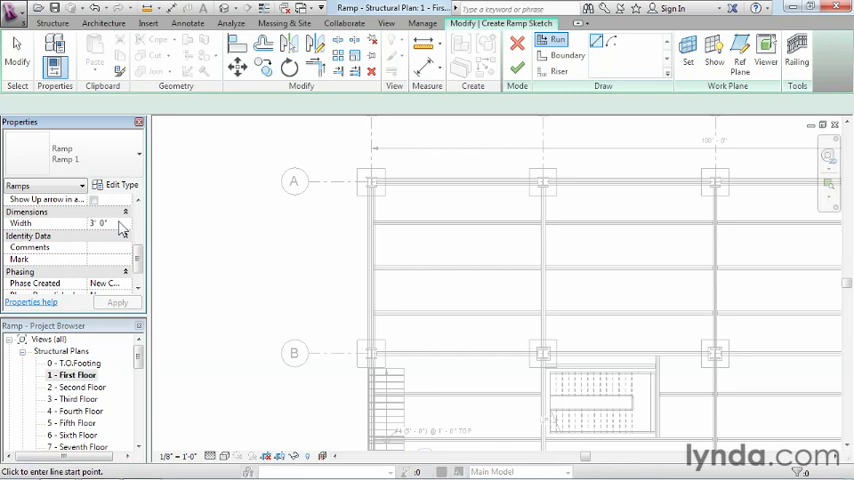
pyautogui.moveTo(130, 232)
pyautogui.write('4')
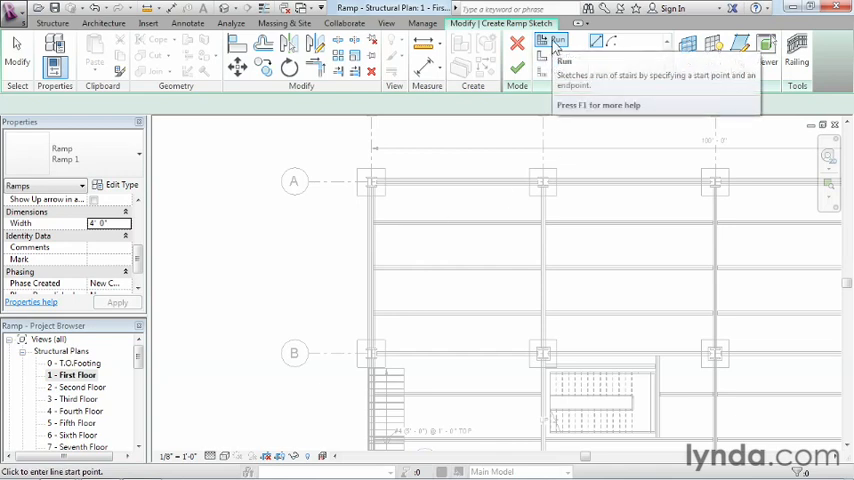
pyautogui.moveTo(557, 42)
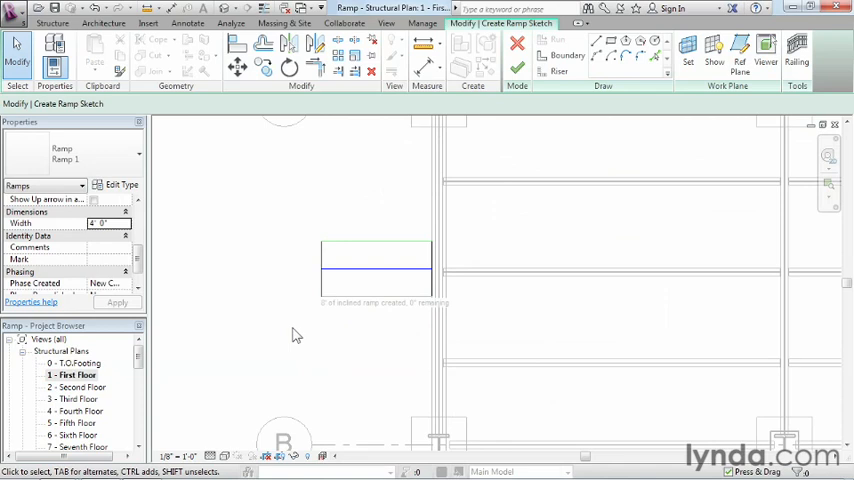
pyautogui.moveTo(517, 70)
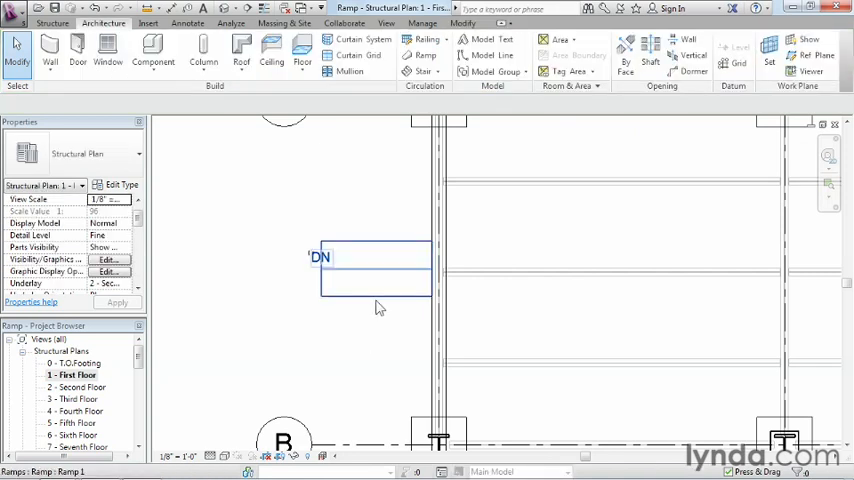
pyautogui.moveTo(378, 308)
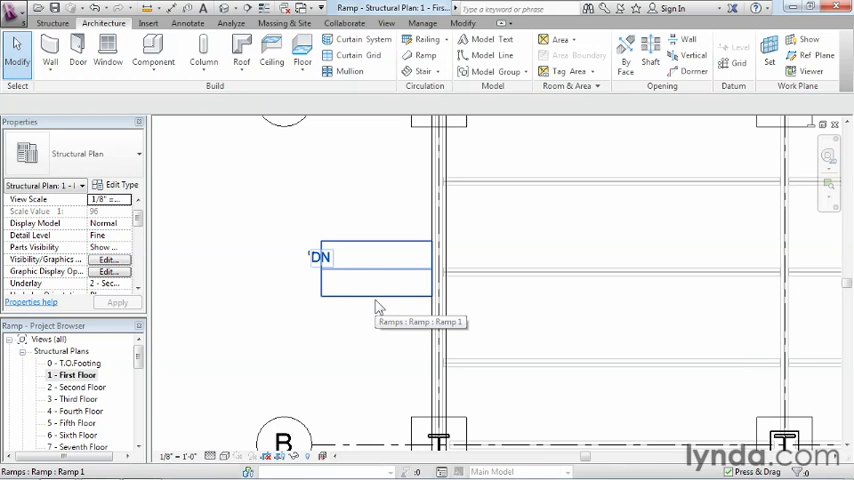
# Step: Select the new Ramp 1 to review its properties
pyautogui.click(375, 270)
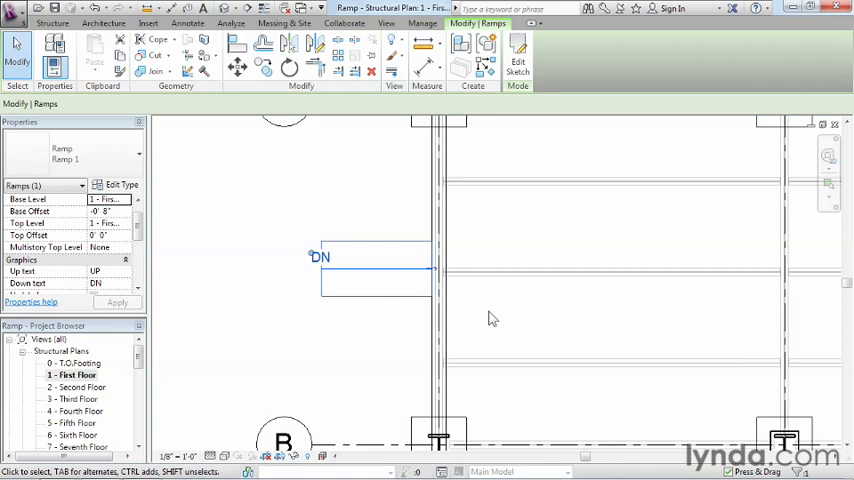
pyautogui.moveTo(486, 315)
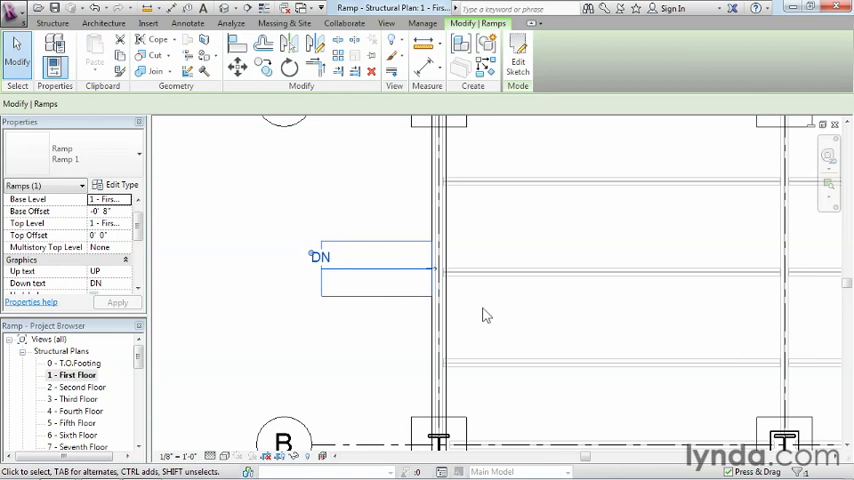
pyautogui.moveTo(223, 18)
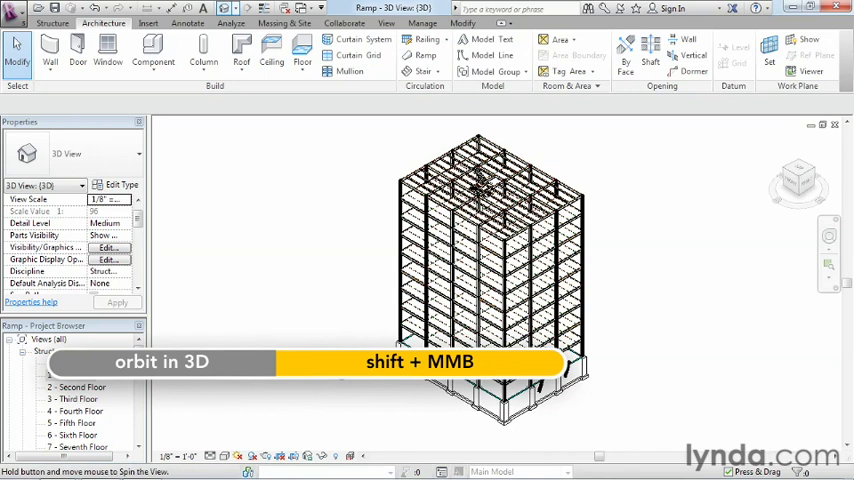
pyautogui.moveTo(490, 250); pyautogui.dragTo(500, 290)
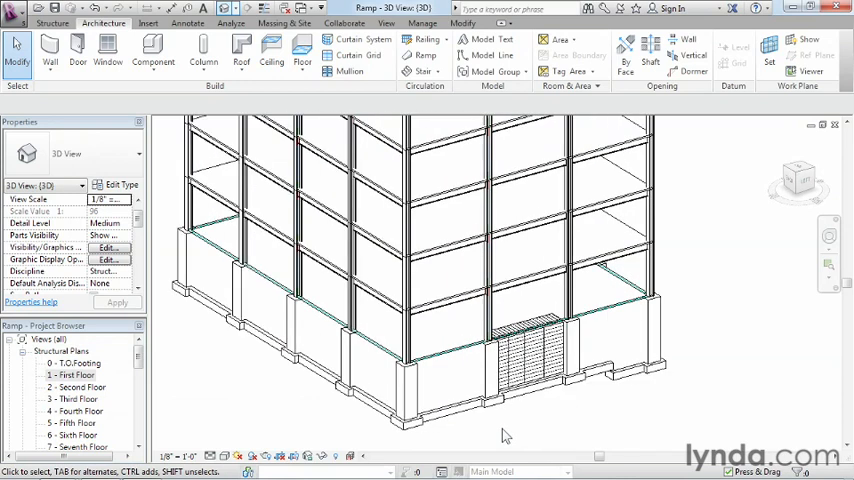
pyautogui.moveTo(497, 435)
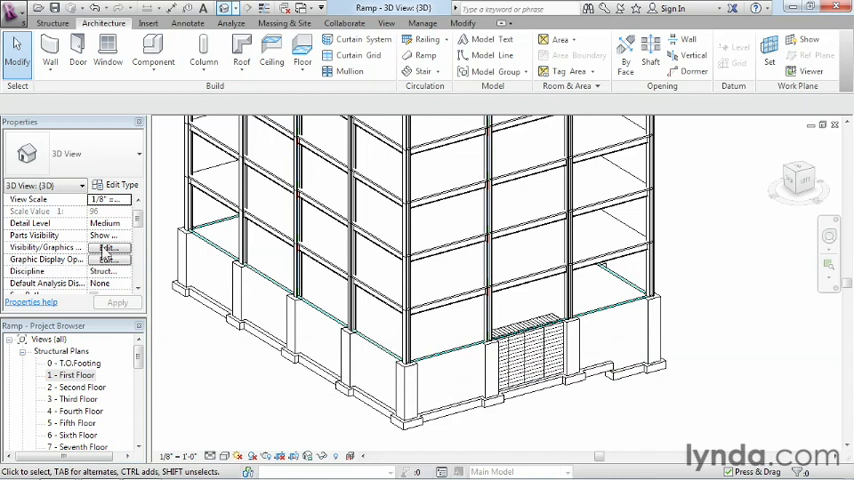
# Step: Check Ramps under Model Categories in the 3D view's Visibility/Graphics and confirm
pyautogui.click(110, 247)
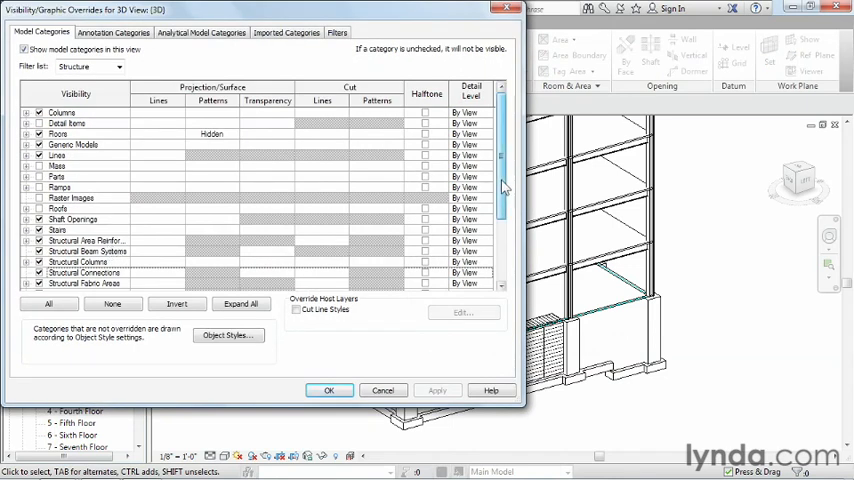
pyautogui.scroll(-3)
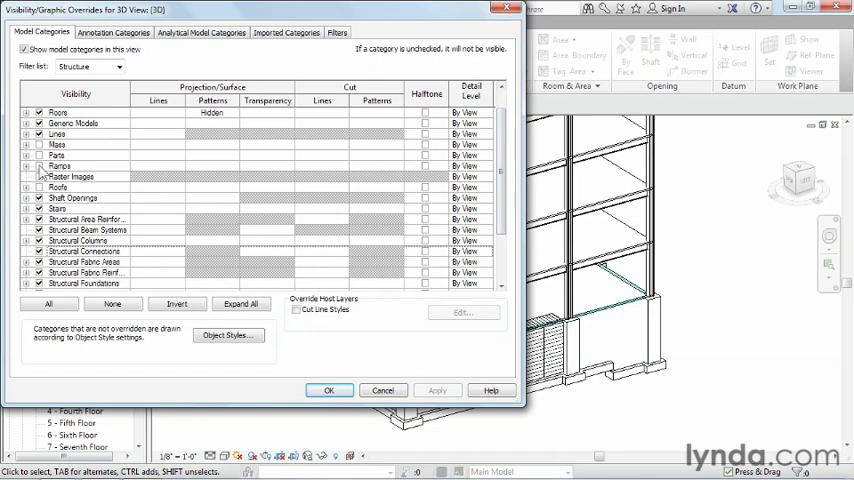
pyautogui.click(60, 166)
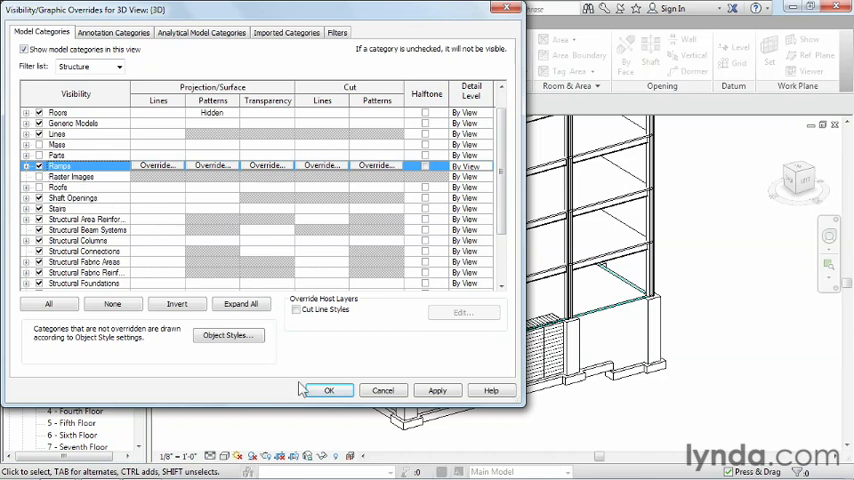
pyautogui.click(328, 390)
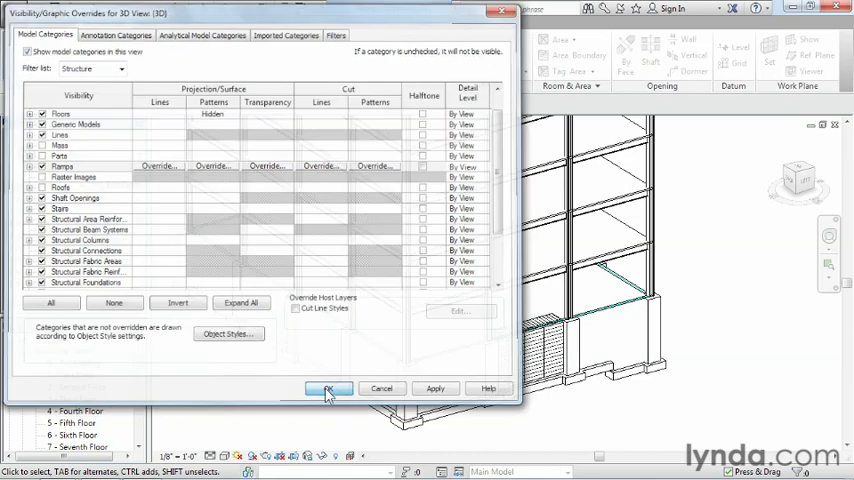
pyautogui.click(329, 388)
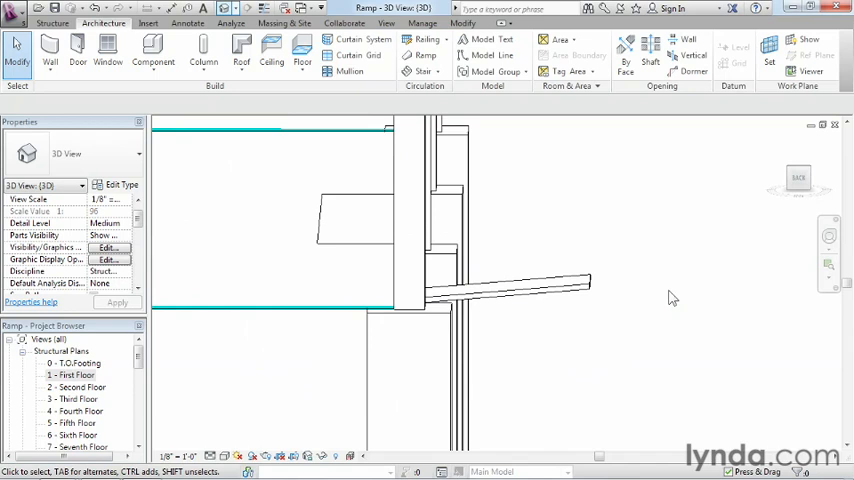
pyautogui.moveTo(103, 395)
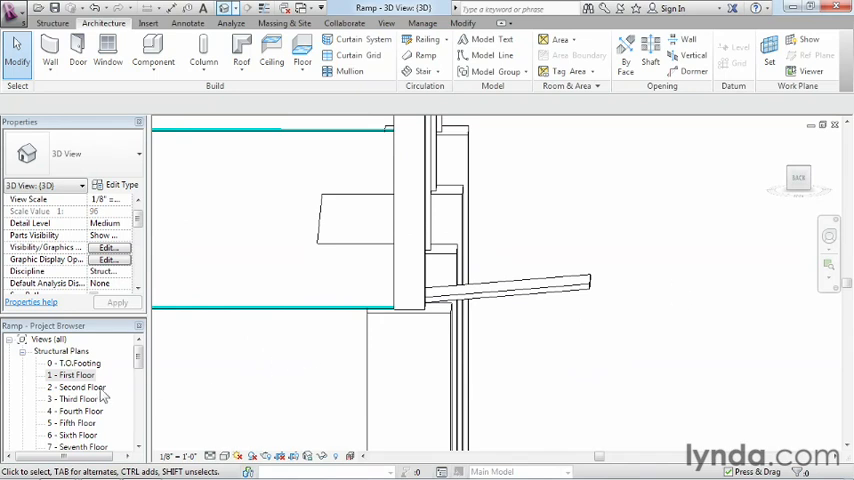
# Step: Open the First Floor plan view from the Project Browser
pyautogui.doubleClick(73, 374)
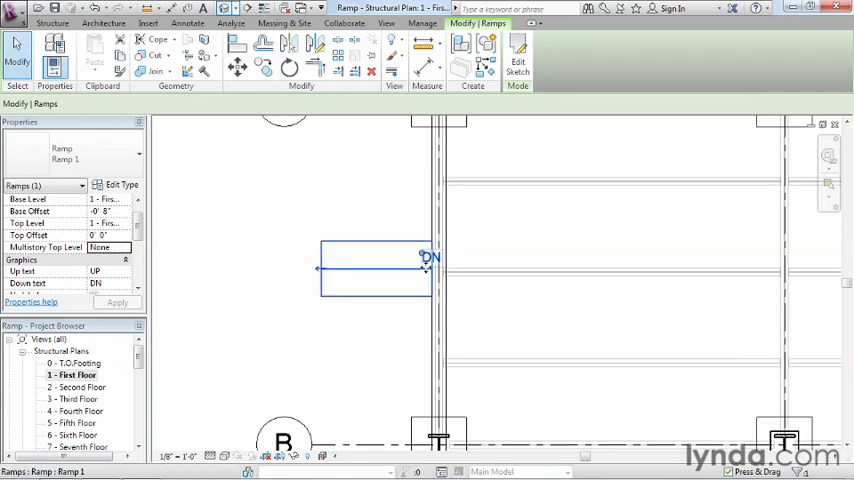
pyautogui.moveTo(285, 267)
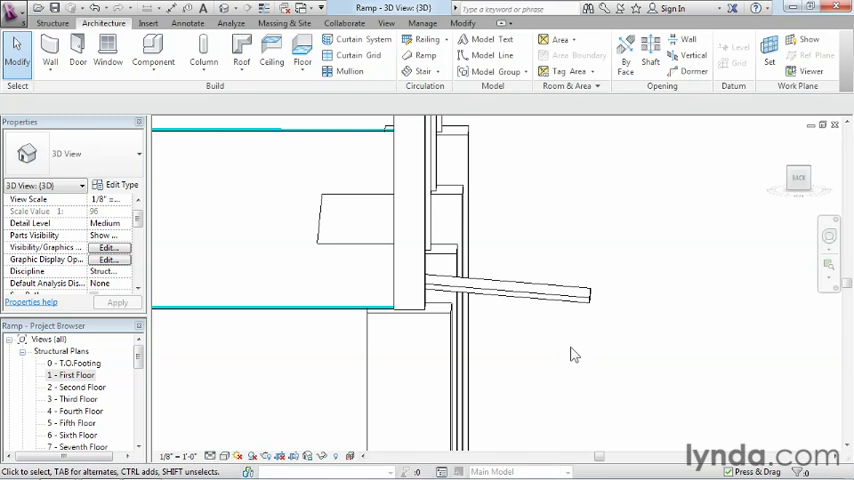
# Step: Change Ramp 1's type shape from Thick to Solid in Type Properties and apply
pyautogui.click(505, 293)
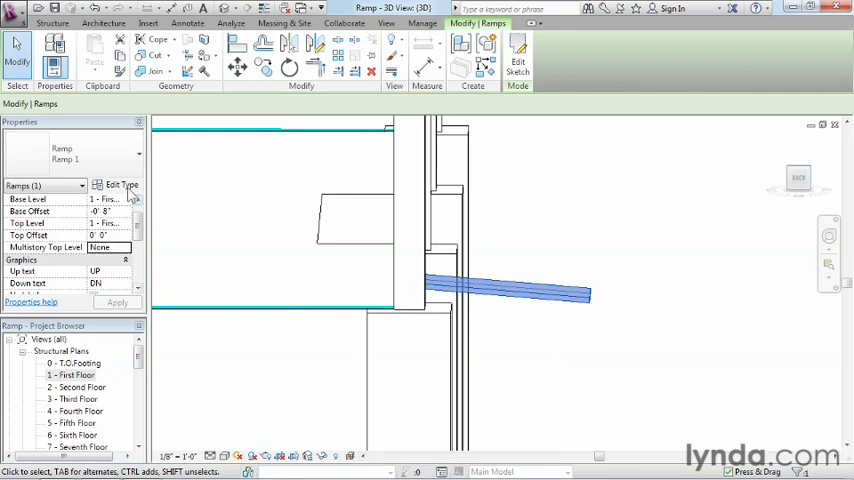
pyautogui.moveTo(121, 185)
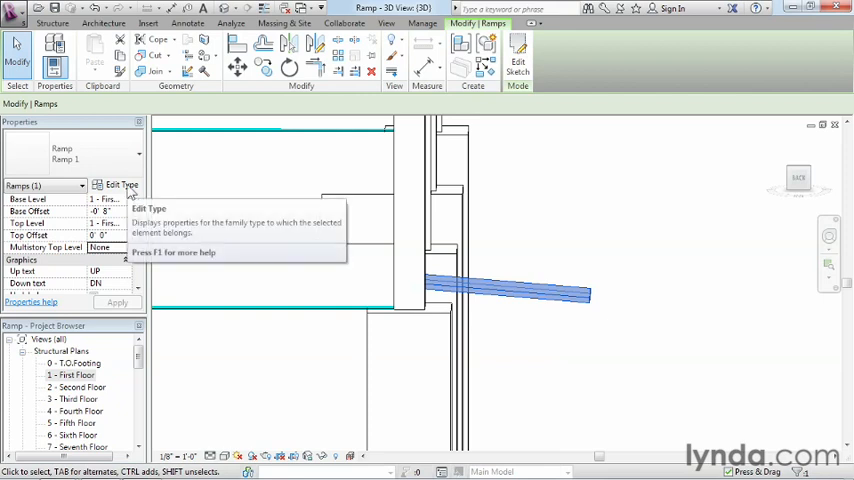
pyautogui.click(121, 185)
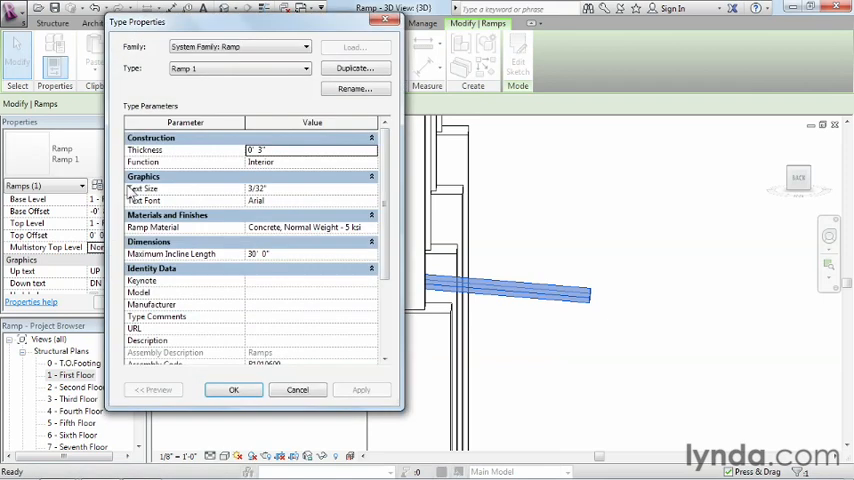
pyautogui.moveTo(375, 203)
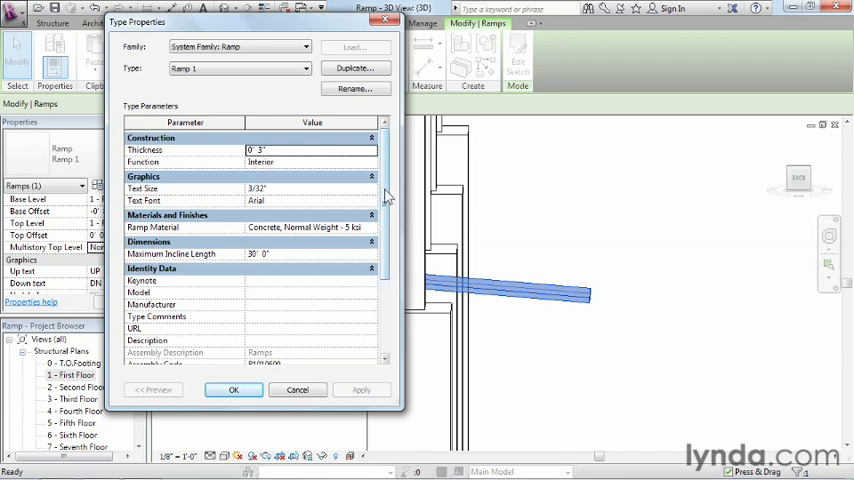
pyautogui.scroll(-3)
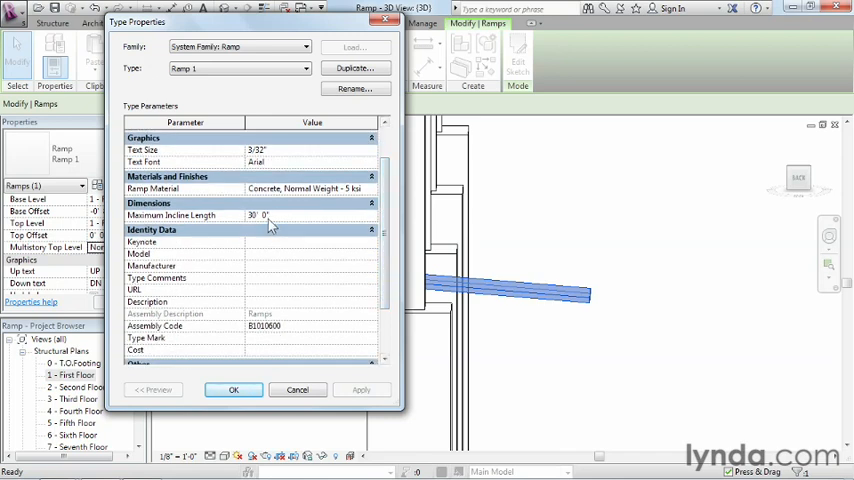
pyautogui.scroll(-3)
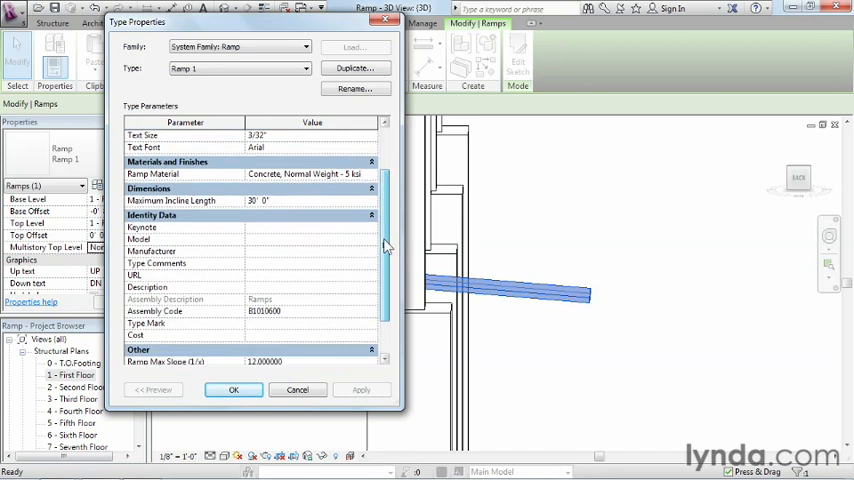
pyautogui.scroll(-3)
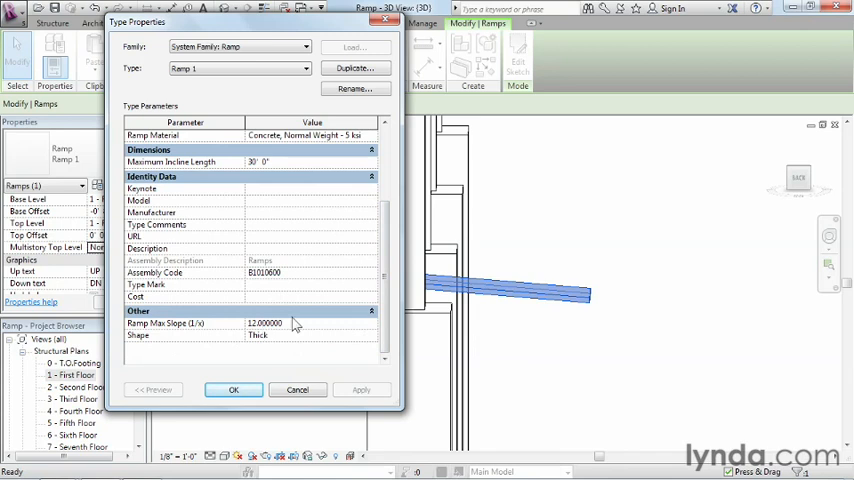
pyautogui.moveTo(328, 323)
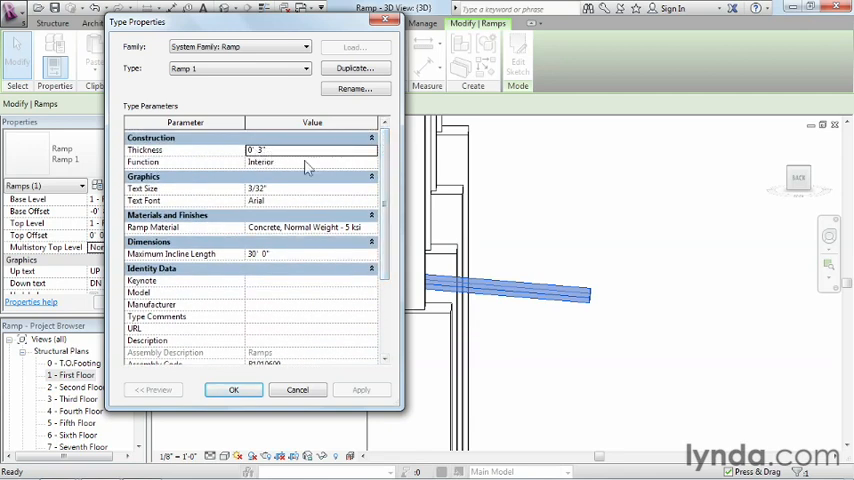
pyautogui.scroll(-3)
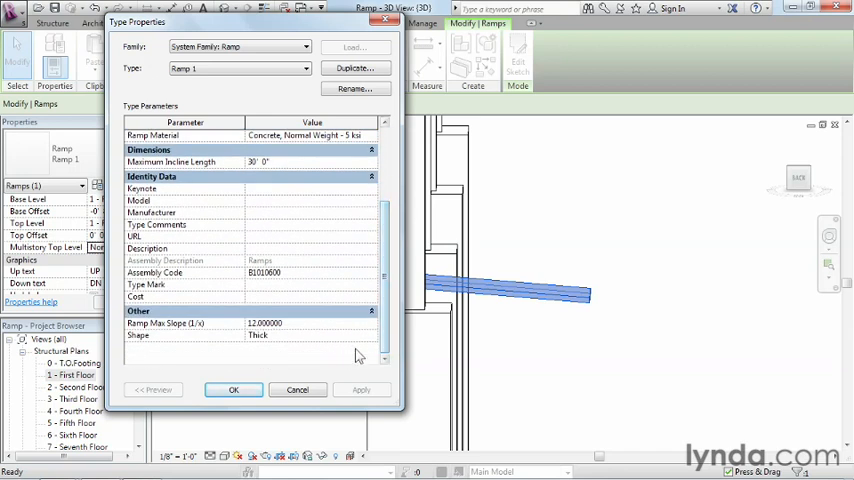
pyautogui.click(310, 335)
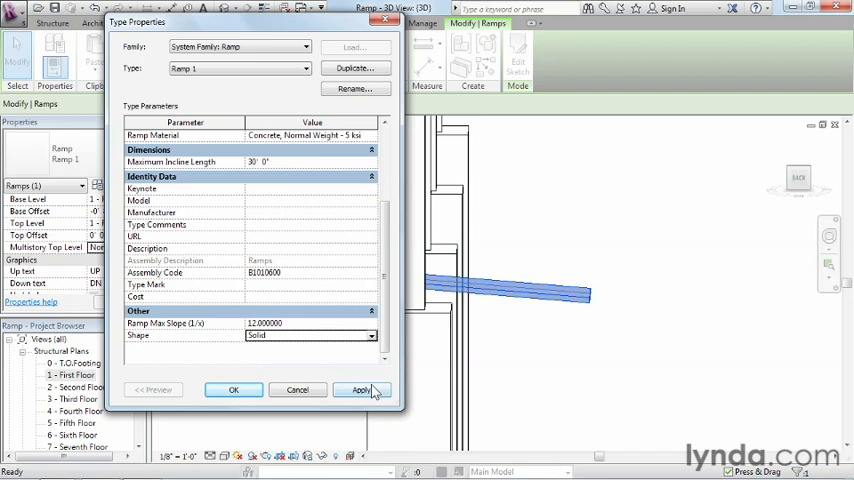
pyautogui.click(361, 390)
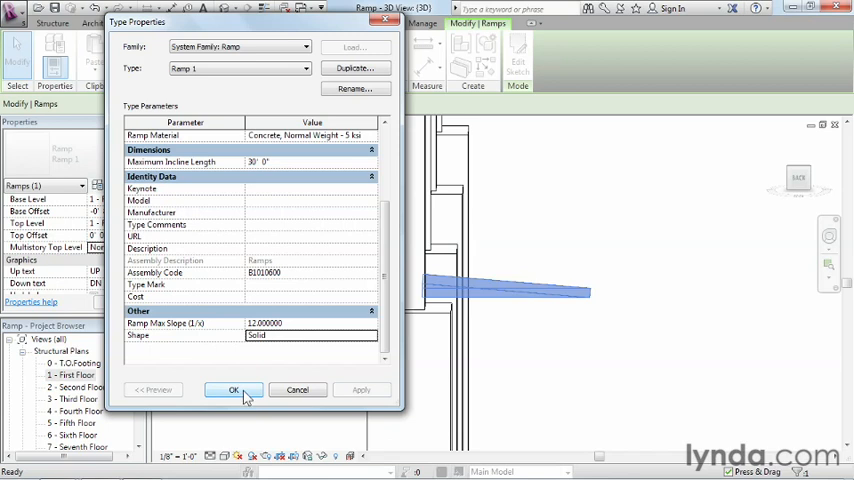
pyautogui.click(233, 389)
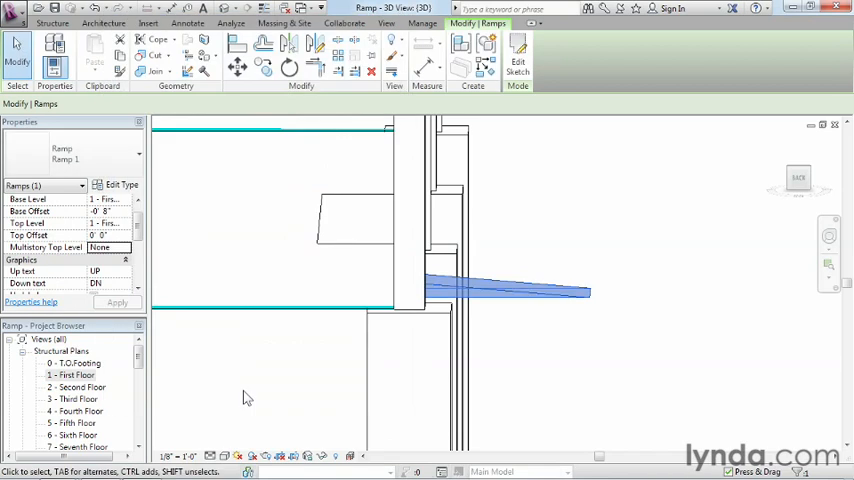